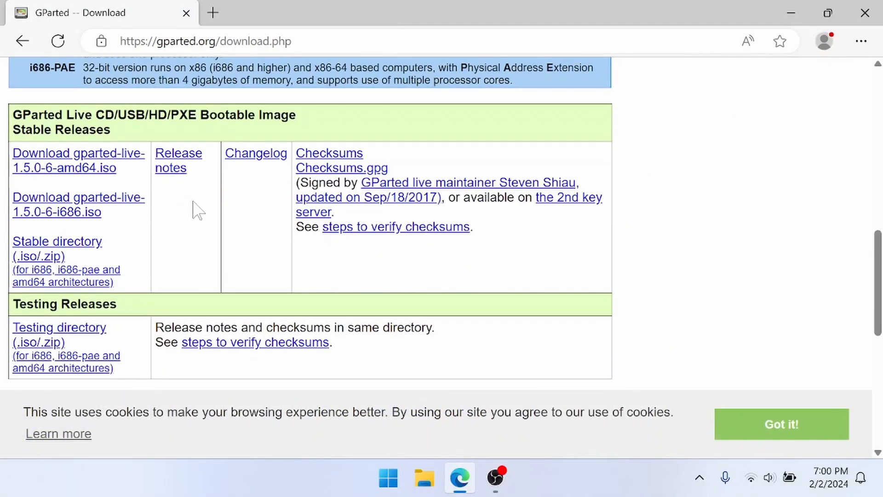
Download gparted-live-1.5.0-6-amd64.iso in Edge and bring up the Start menu's pinned apps
click(78, 160)
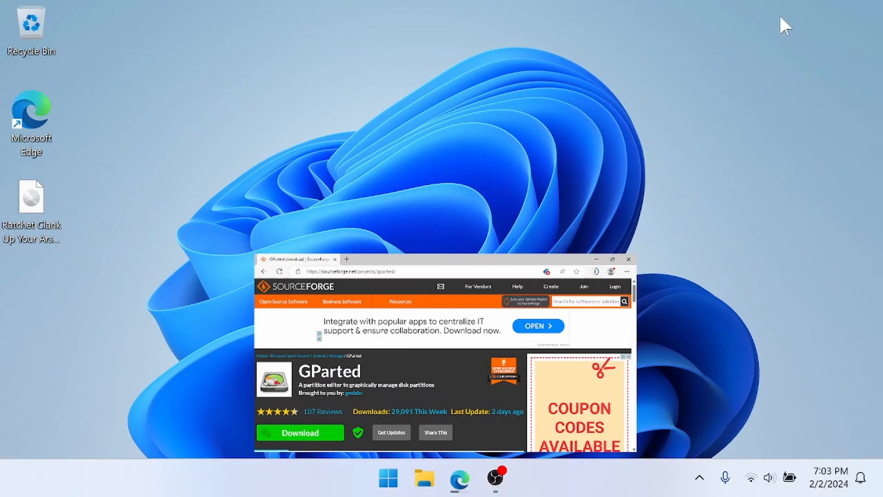
click(387, 477)
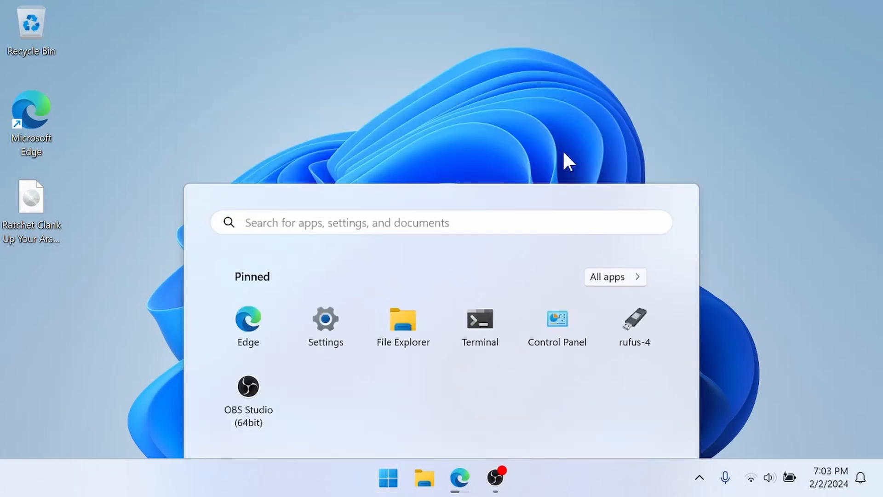
Reach Control Panel's System and Security section down to the Windows Tools entries
click(557, 318)
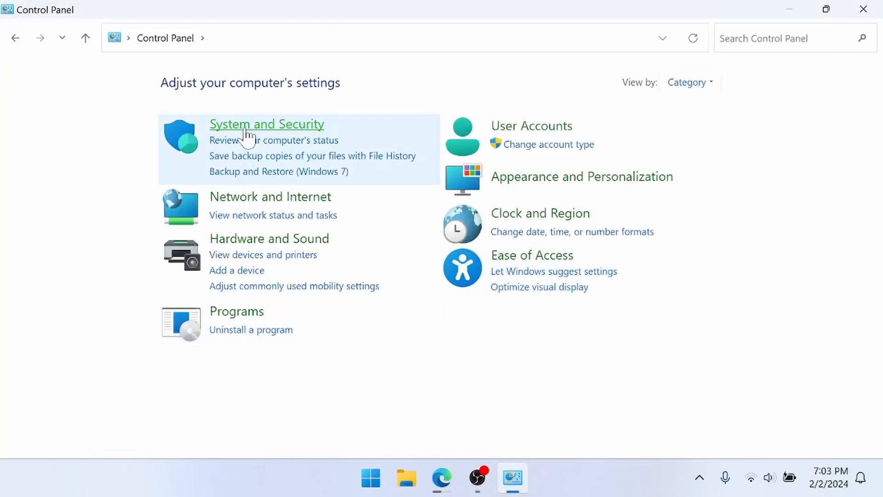
click(266, 124)
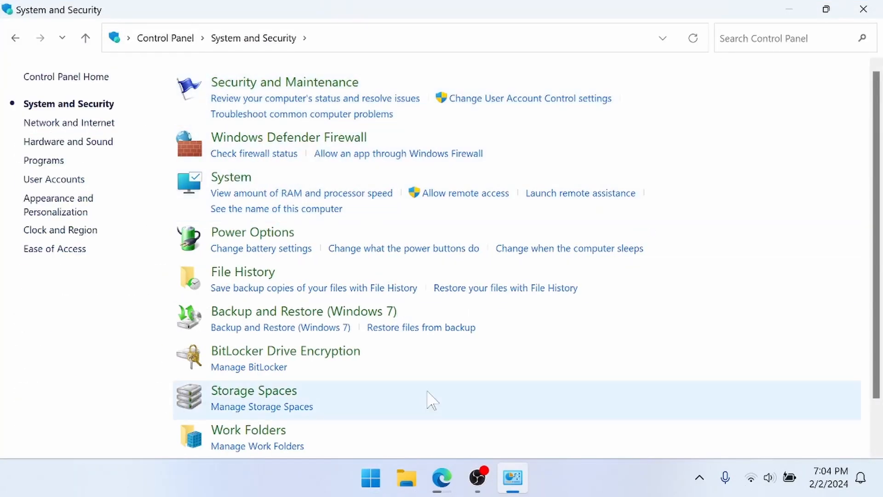
scroll(down, 3)
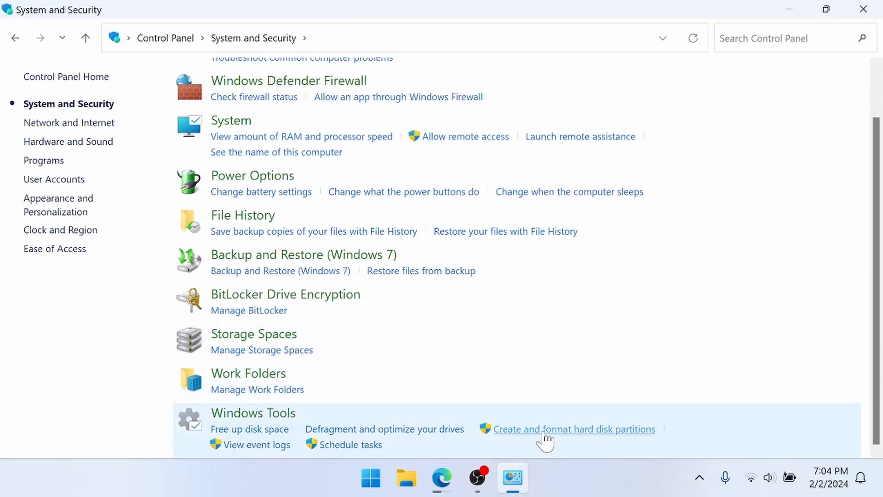
mouse_move(545, 440)
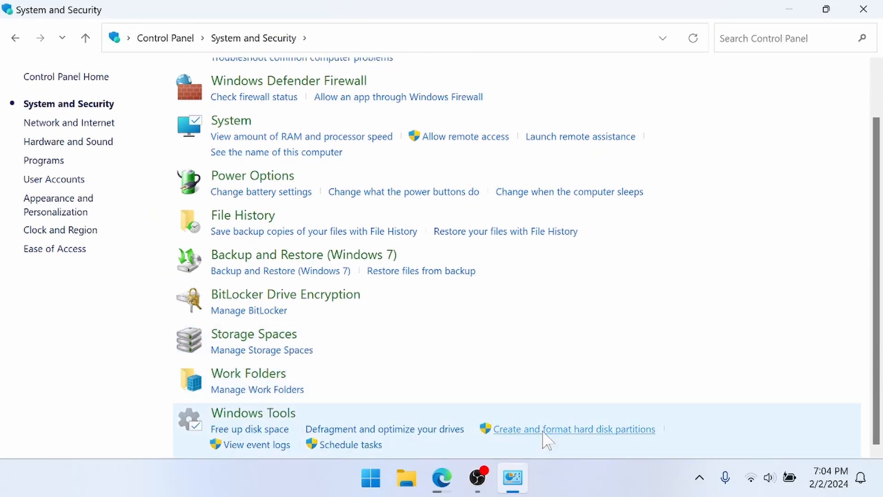
Shrink the C: volume by 16000 MB in Disk Management, leaving 15.63 GB unallocated
click(573, 428)
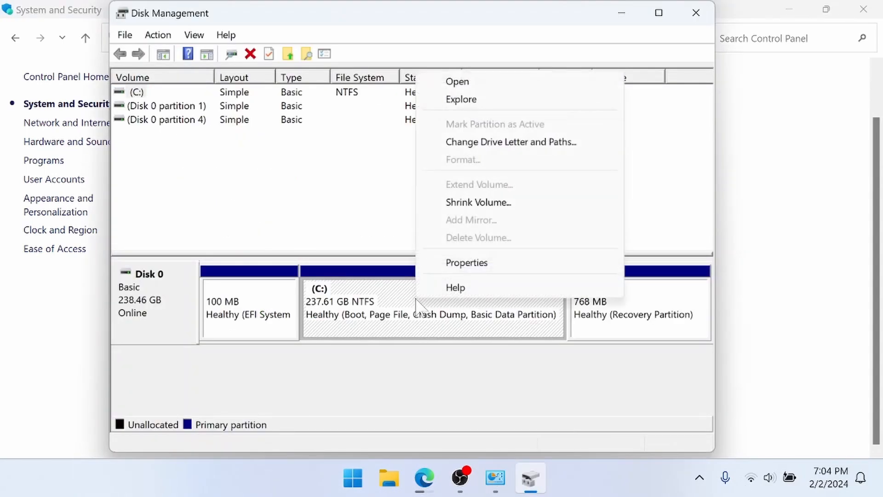
mouse_move(481, 270)
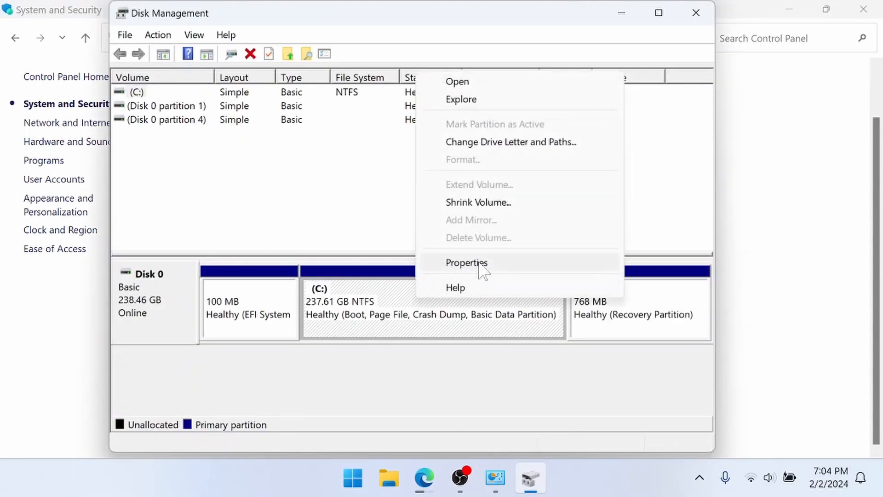
click(478, 202)
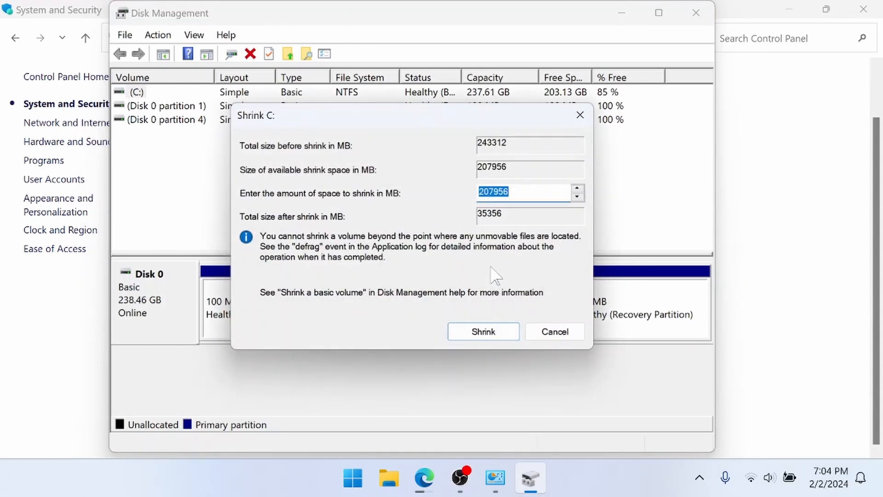
text(16000)
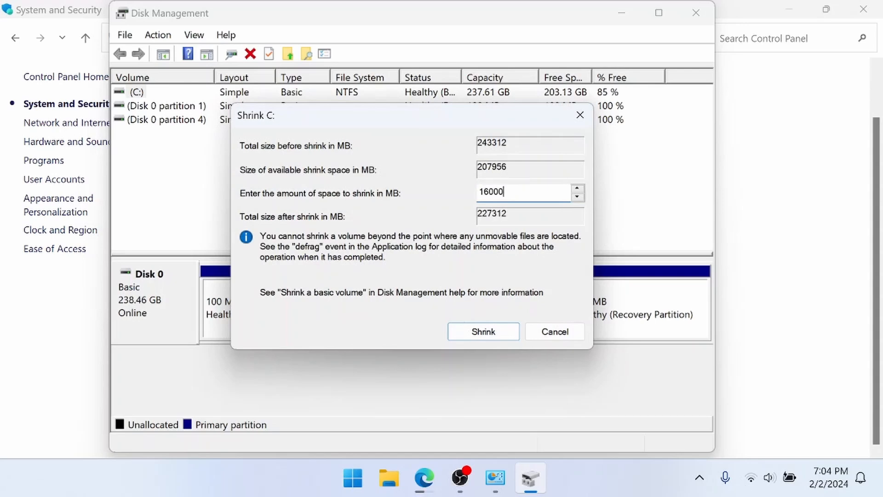
mouse_move(490, 285)
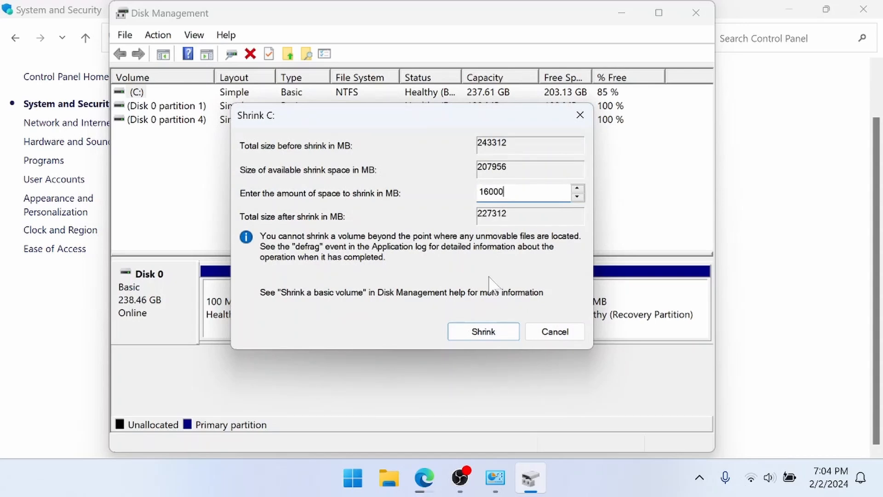
click(483, 332)
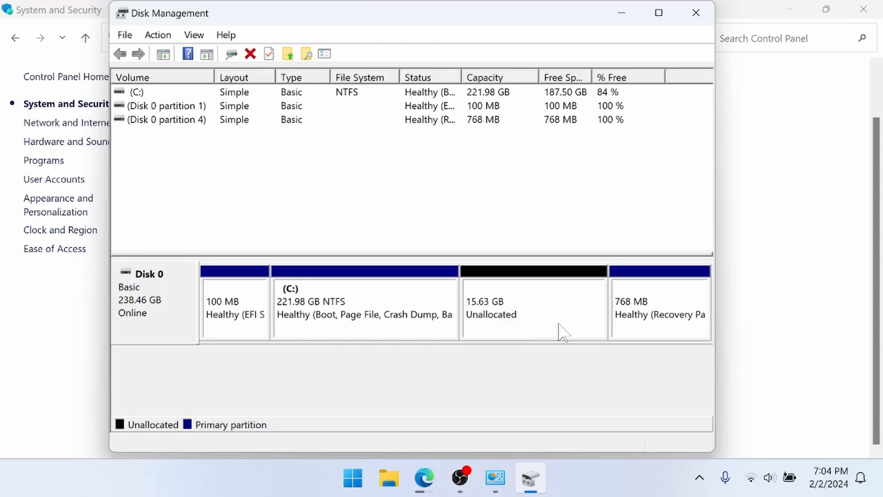
mouse_move(608, 219)
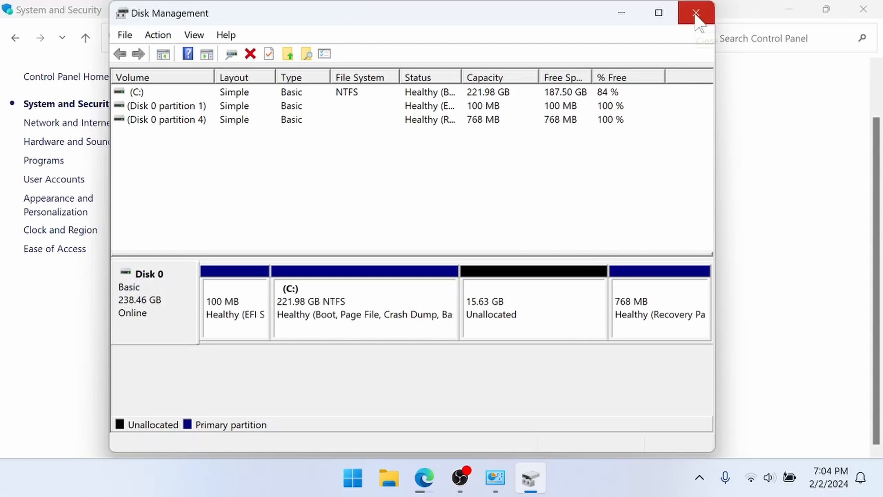
Close Disk Management and Edge, then launch rufus-4 and approve the UAC prompt
click(696, 12)
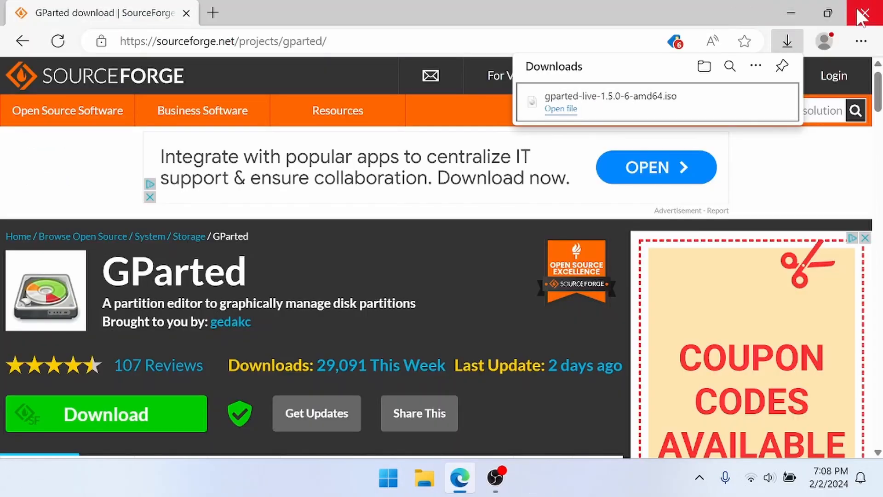
click(863, 12)
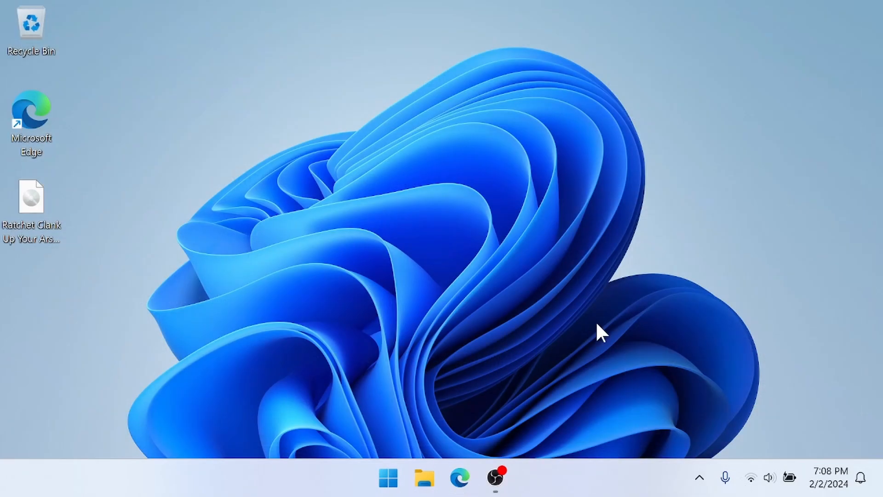
mouse_move(524, 411)
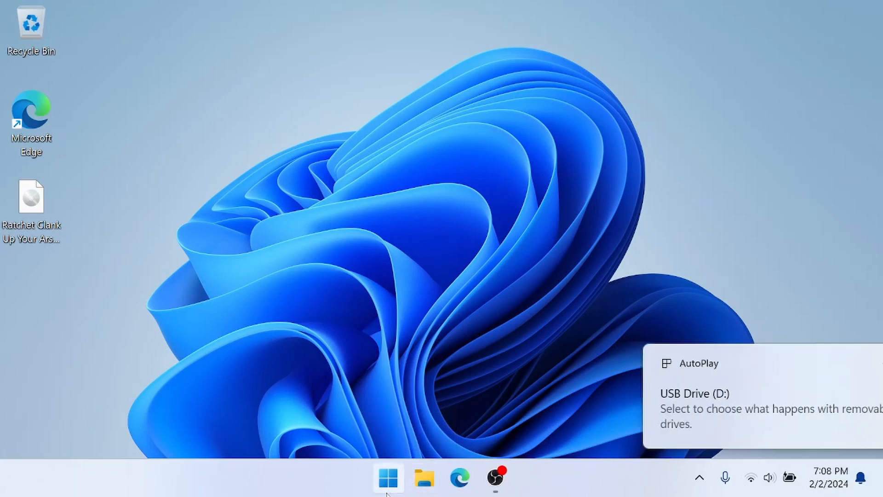
click(387, 477)
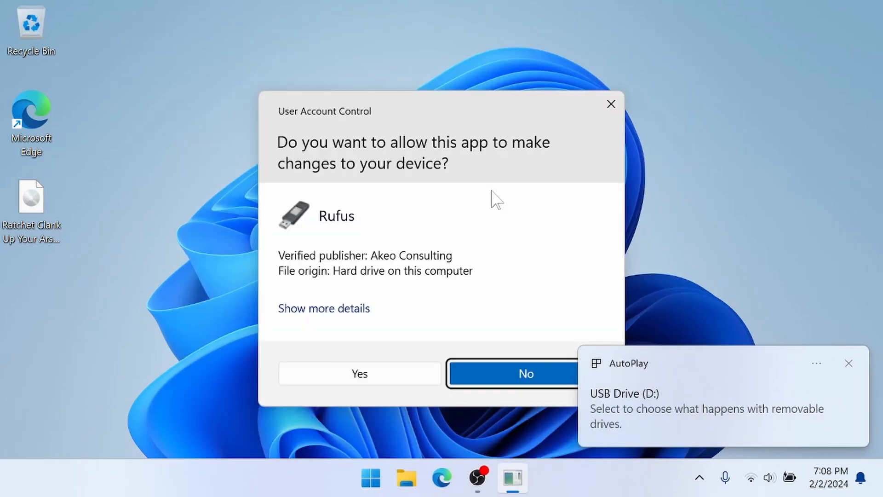
click(525, 374)
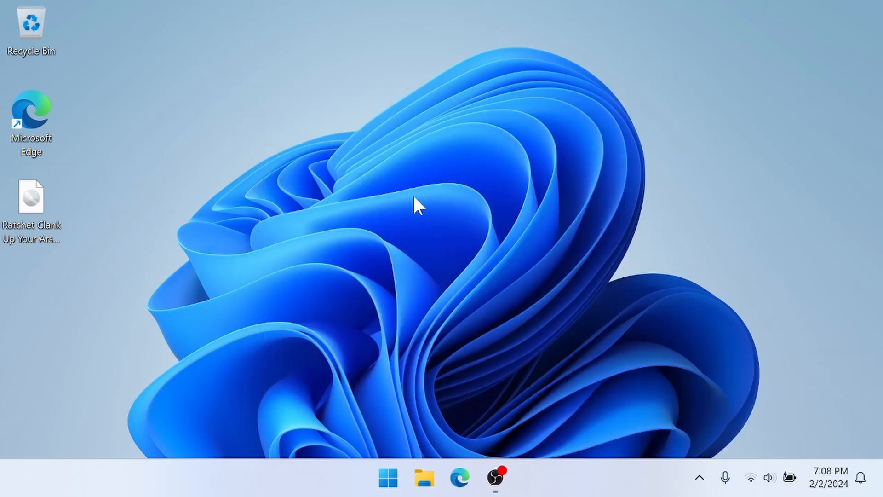
click(511, 477)
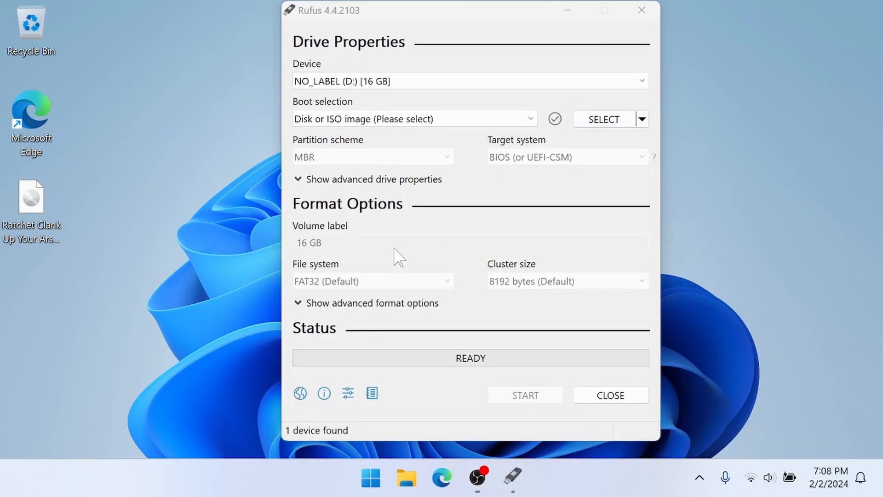
Load gparted-live-1.5.0-6-amd64.iso into Rufus in ISO Image mode, accepting the Syslinux download
click(469, 81)
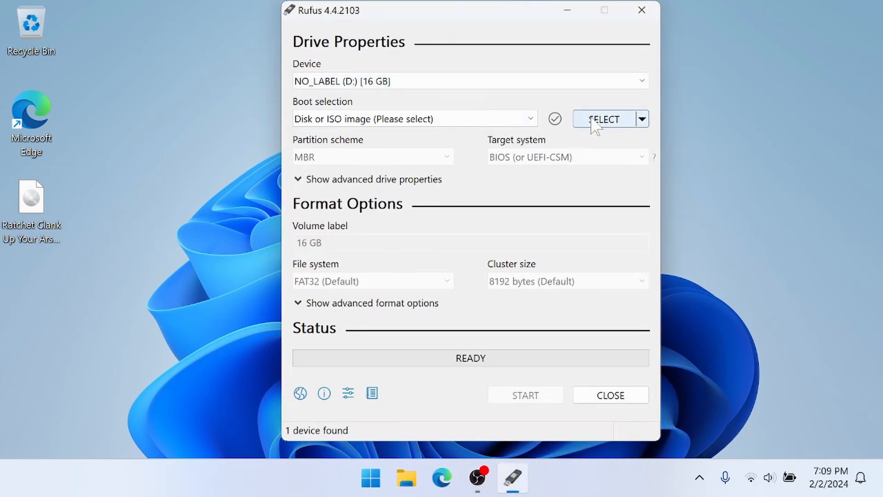
click(604, 119)
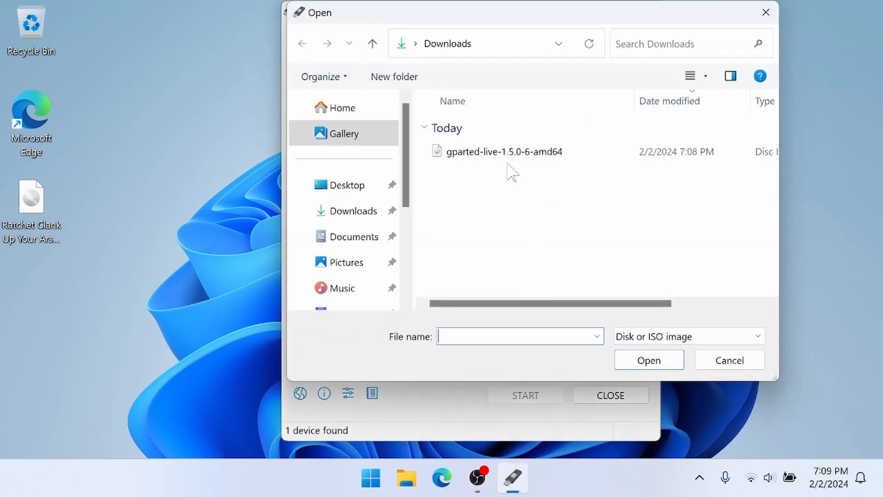
click(503, 152)
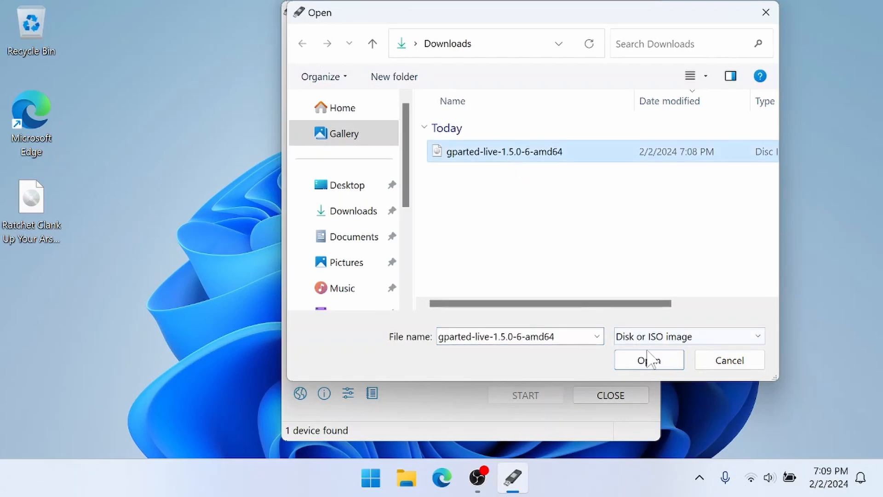
click(648, 359)
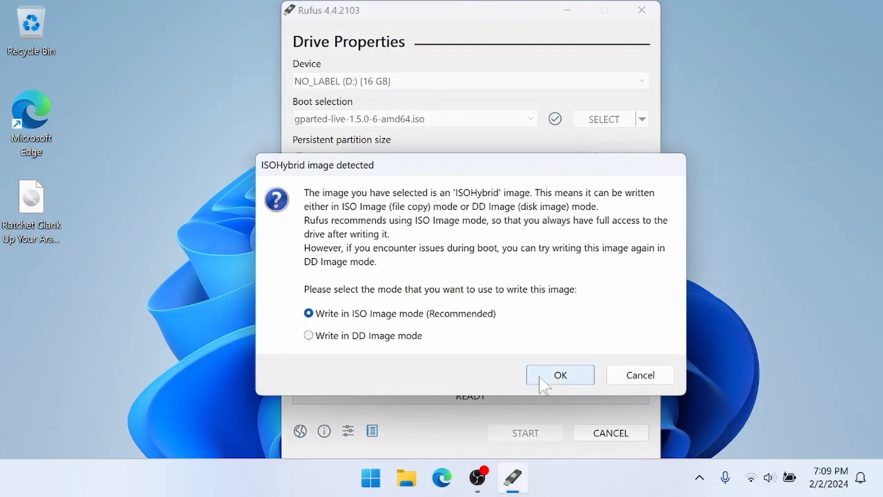
click(559, 374)
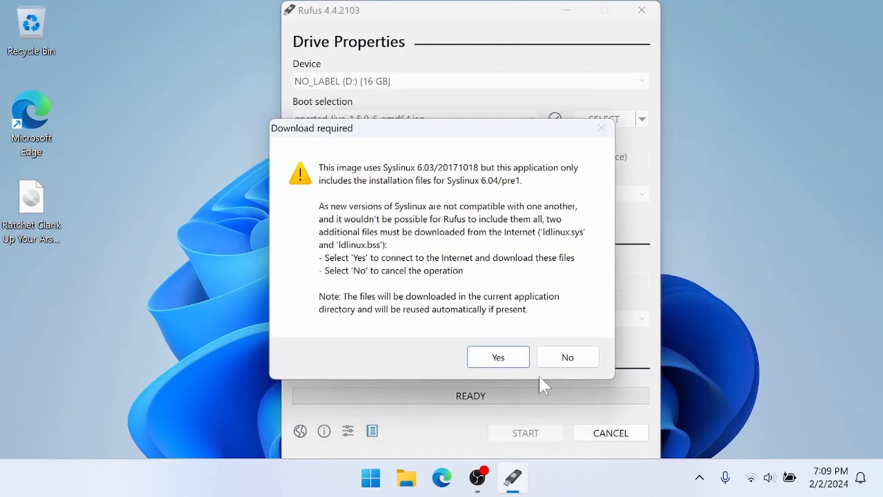
click(498, 356)
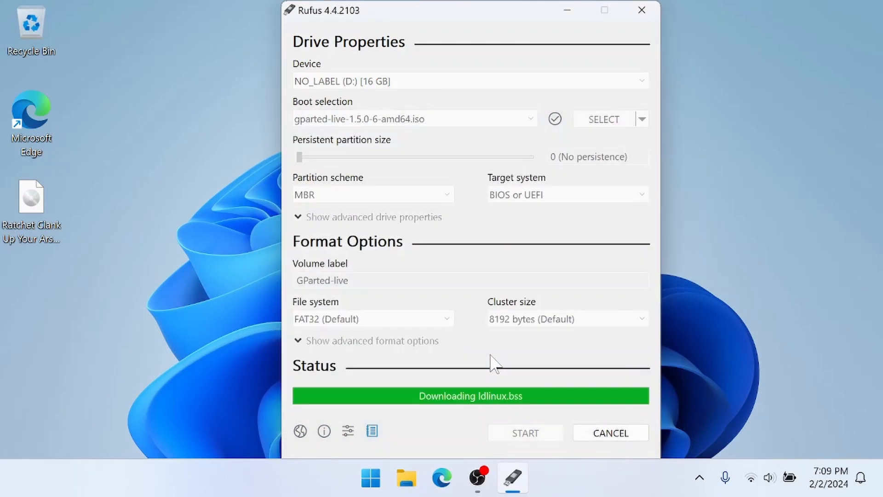
Write the GParted image to the 16 GB USB drive, accepting data erasure, and close Rufus
click(524, 432)
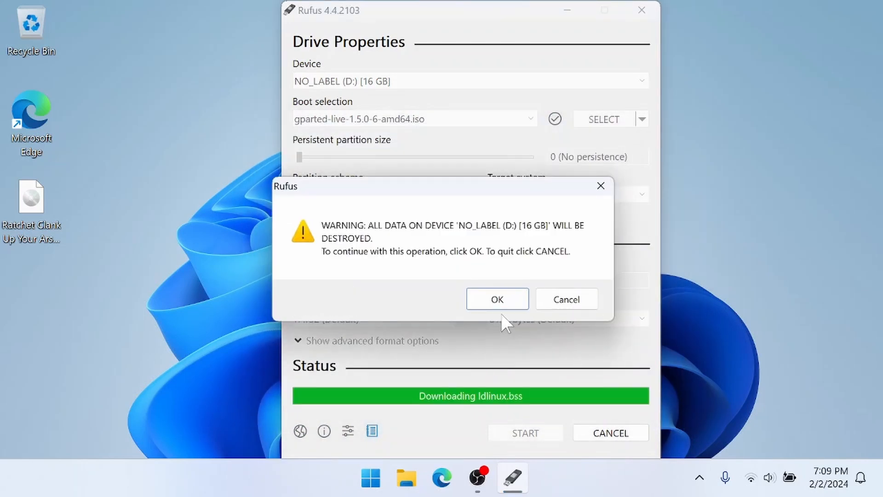
click(496, 298)
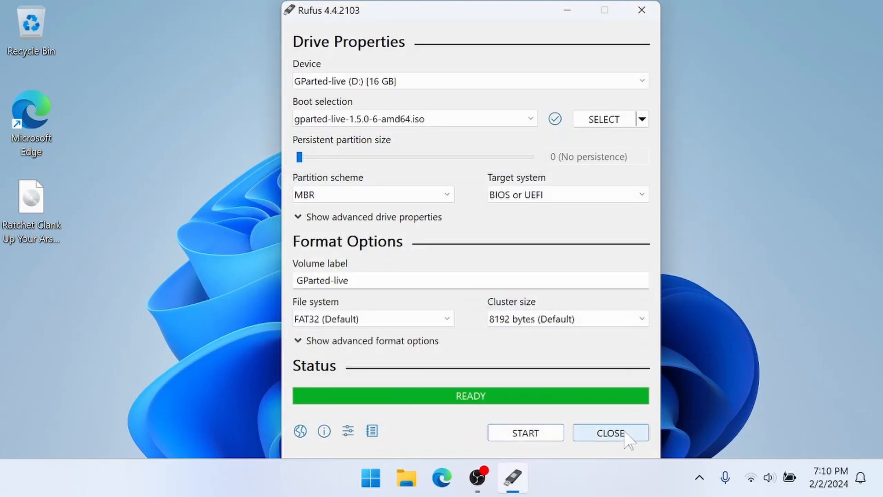
click(609, 432)
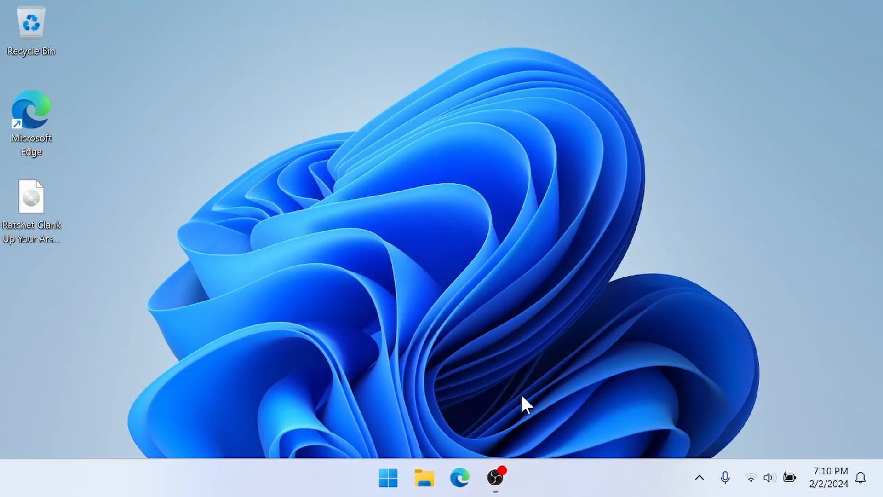
Restart the PC from the Start menu's power options to boot into GParted Live
click(387, 478)
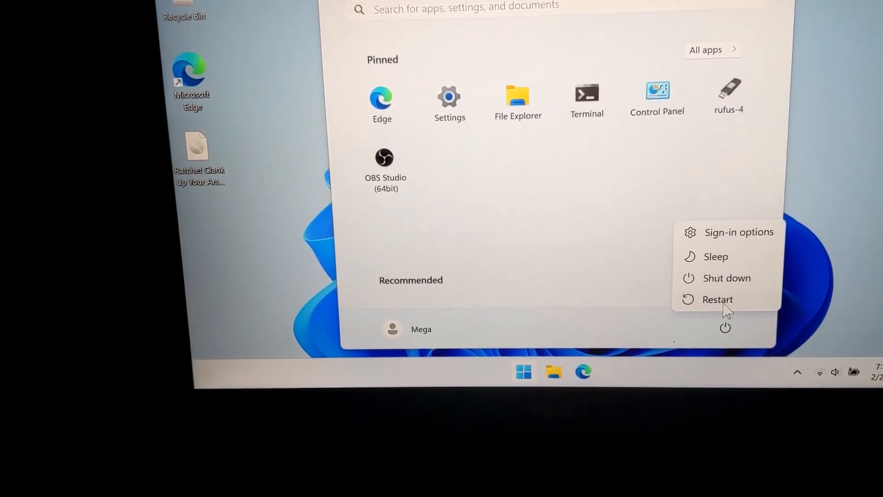
click(717, 299)
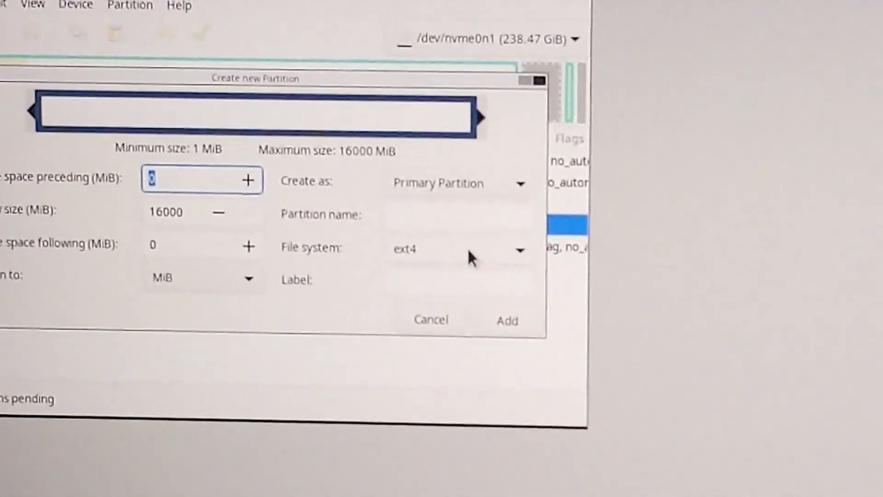
Queue a new exfat primary partition labelled PS2 on the unallocated space
click(457, 249)
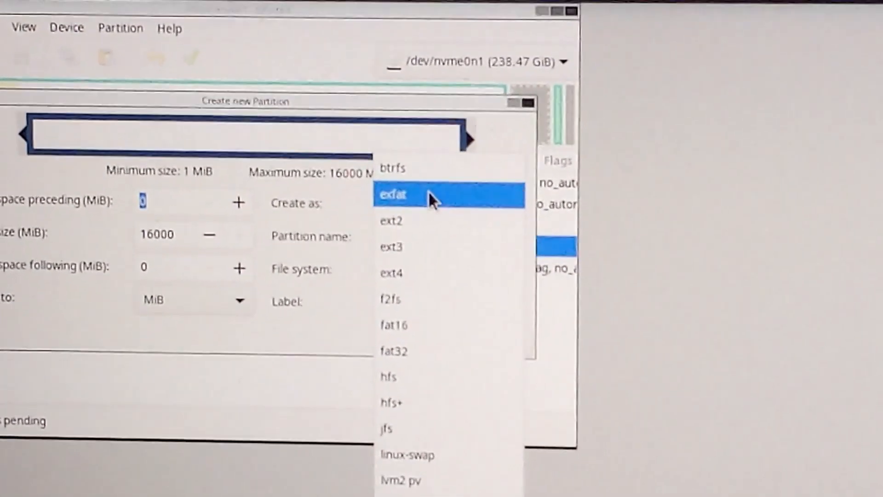
click(393, 194)
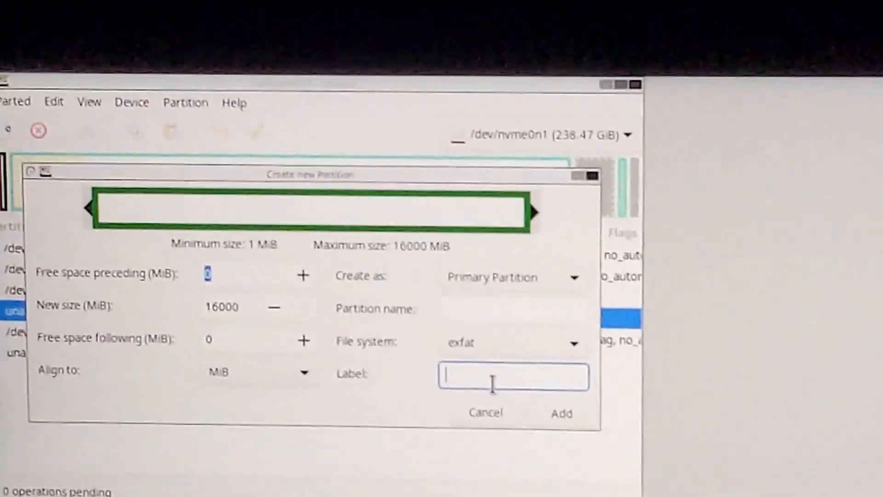
text(PS2)
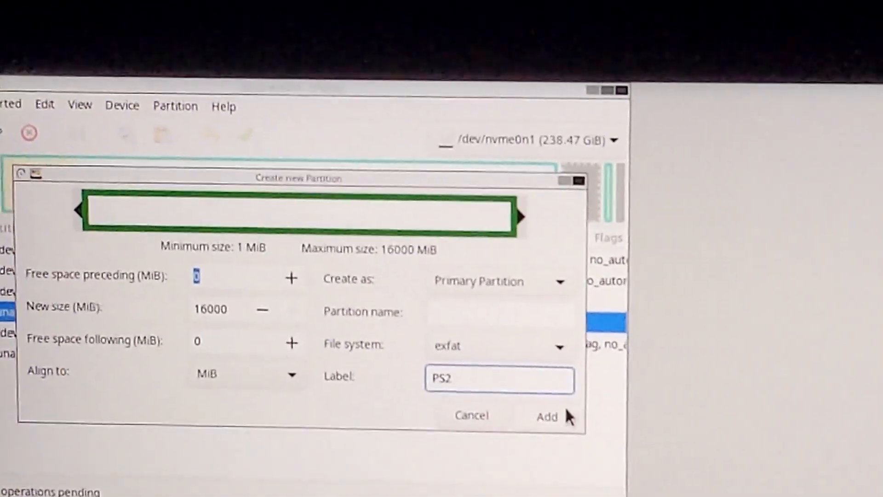
click(546, 415)
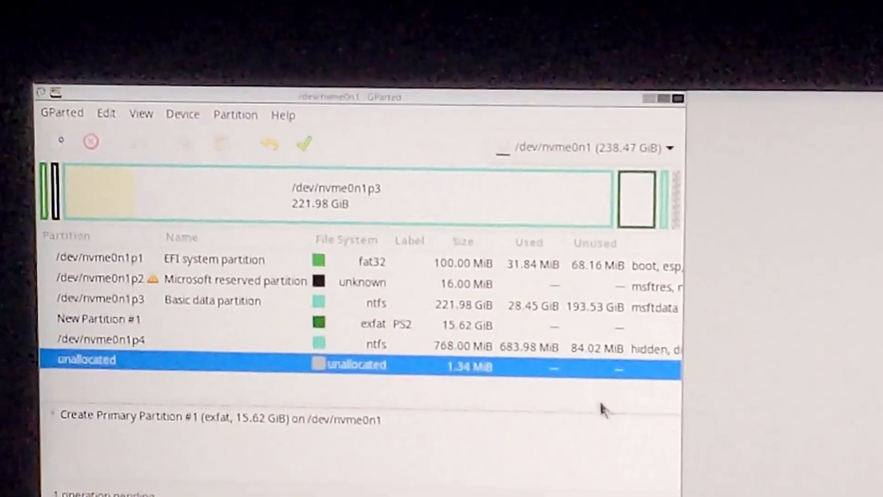
Apply the pending operations, creating the 15.62 GiB PS2 partition, and dismiss the report
click(112, 334)
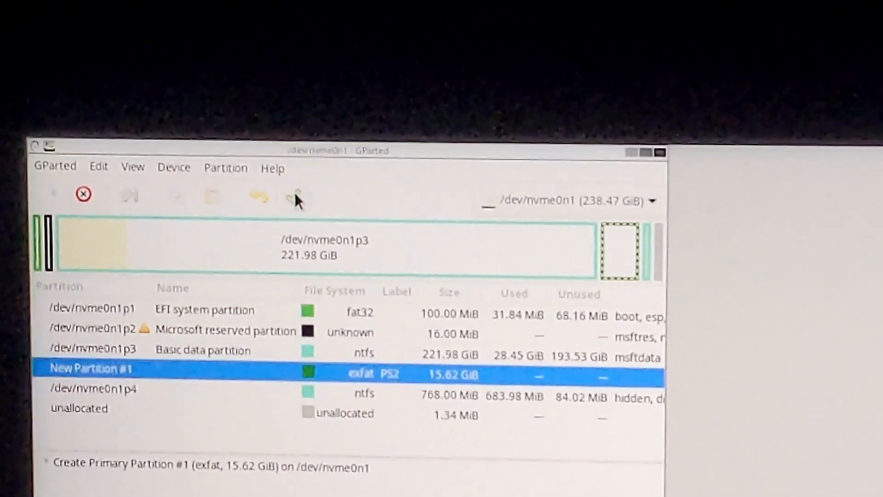
click(297, 194)
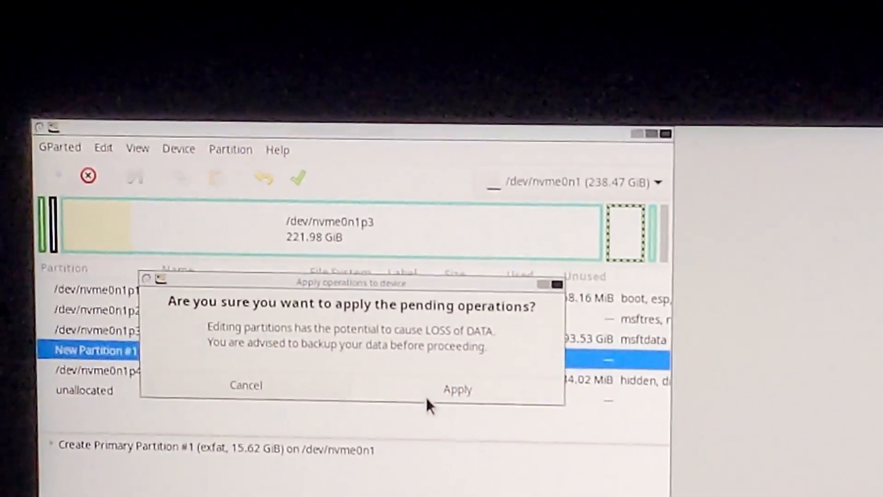
click(457, 388)
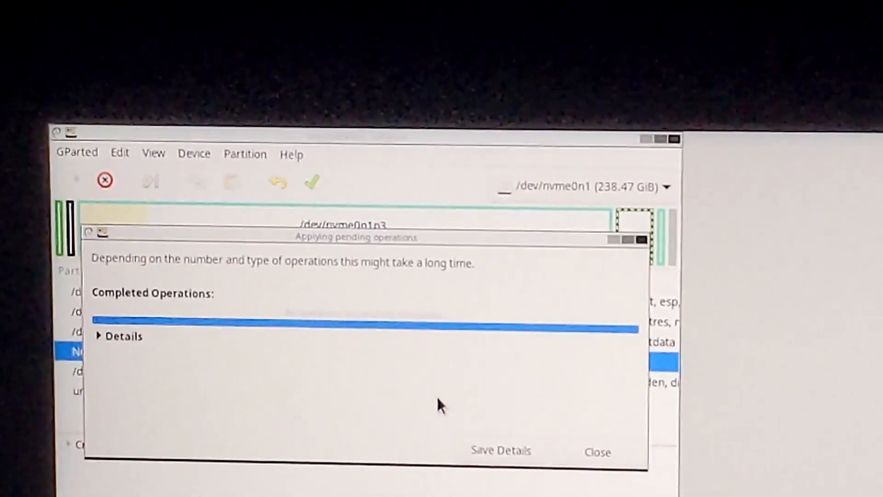
click(596, 451)
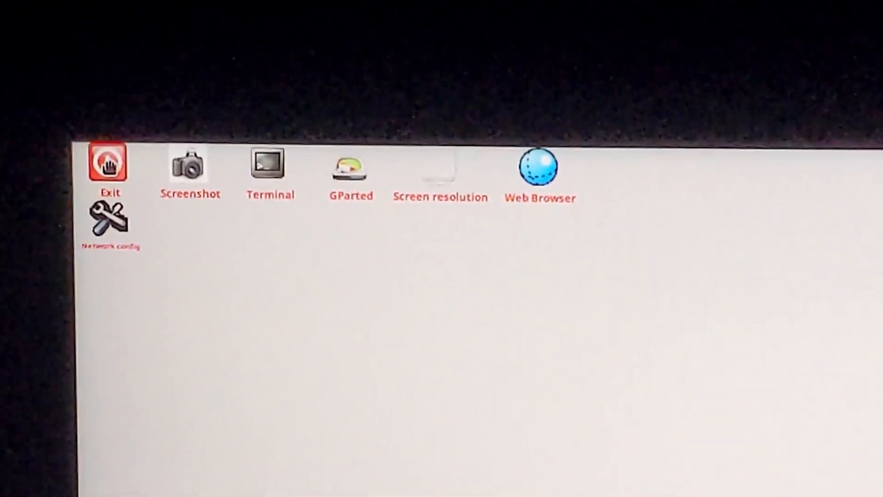
Exit the GParted Live session to reboot back into Windows
double_click(107, 162)
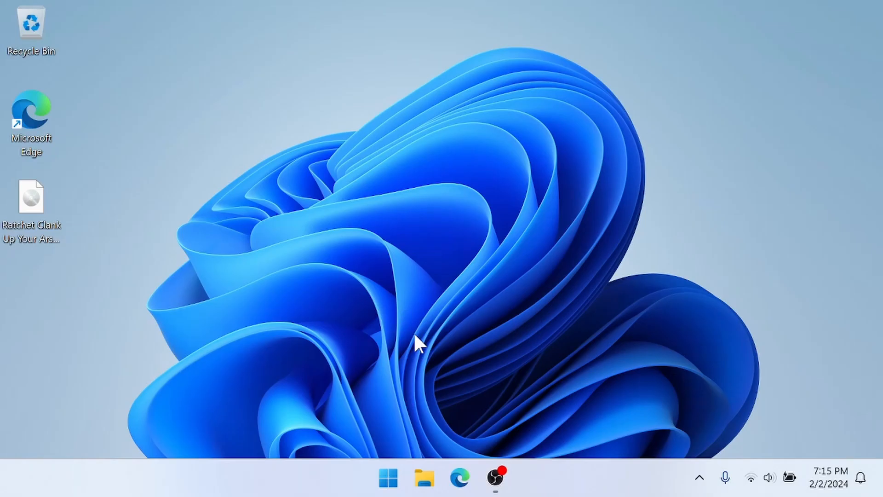
mouse_move(440, 433)
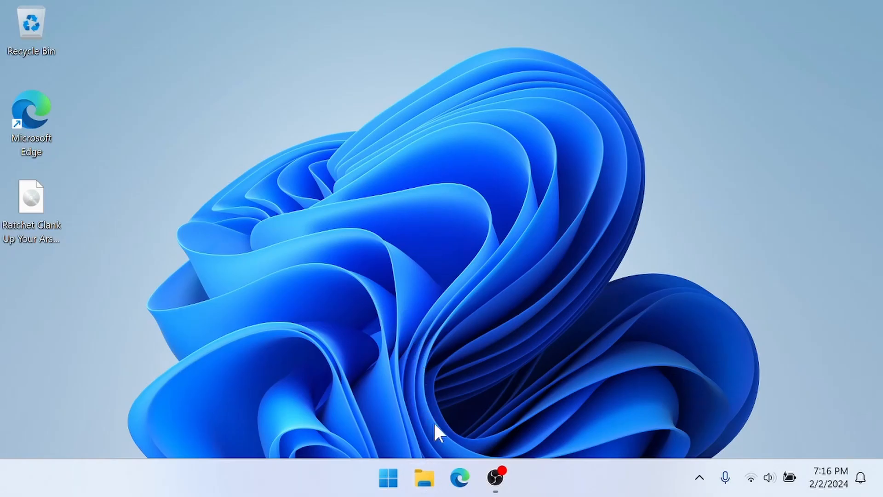
Create a folder named DVD on the PS2 (E:) drive in File Explorer and enter it
click(424, 479)
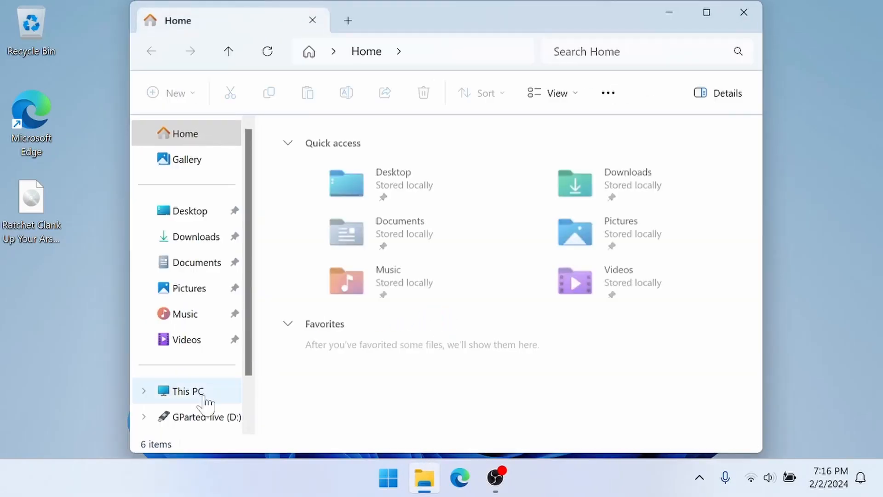
click(186, 390)
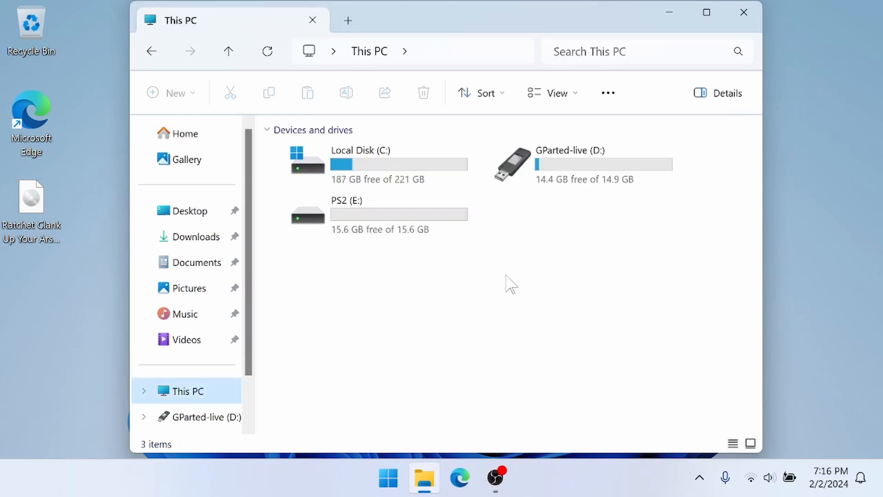
mouse_move(349, 211)
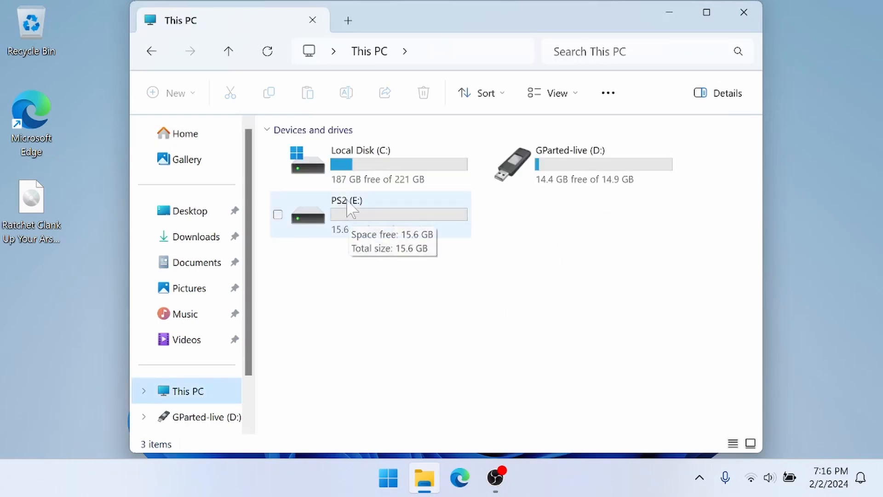
mouse_move(358, 220)
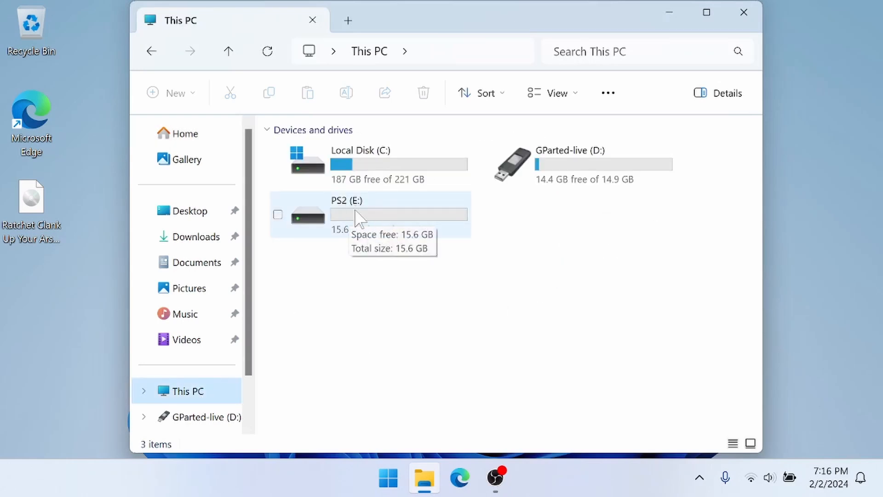
double_click(346, 214)
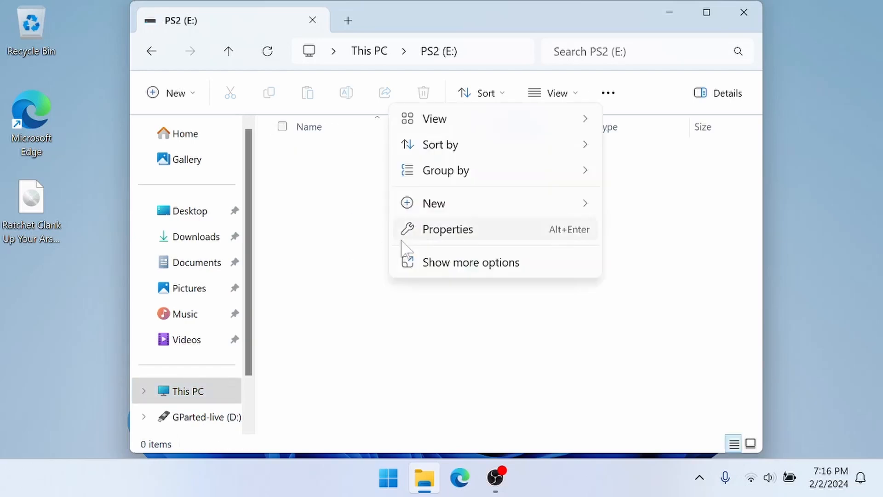
mouse_move(588, 212)
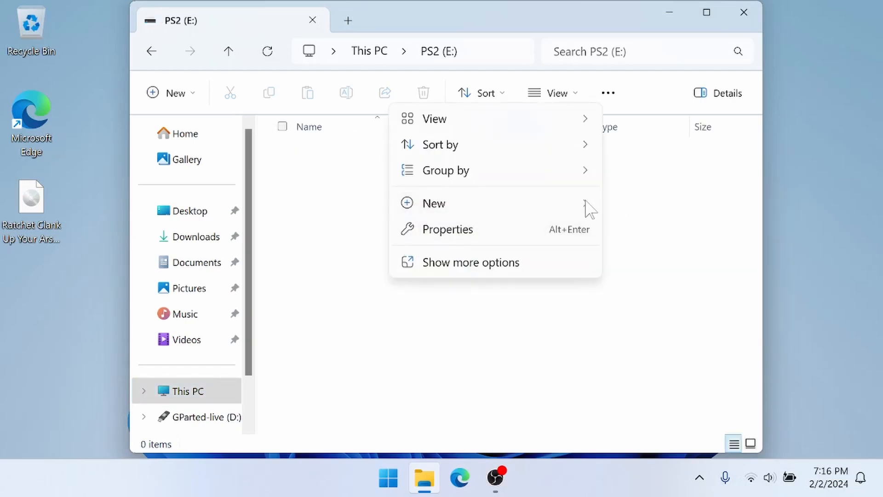
click(433, 203)
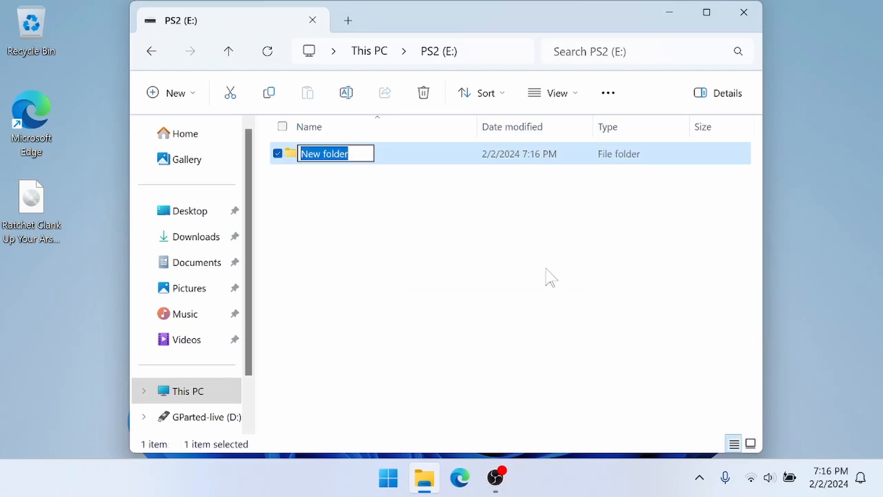
text(DVD)
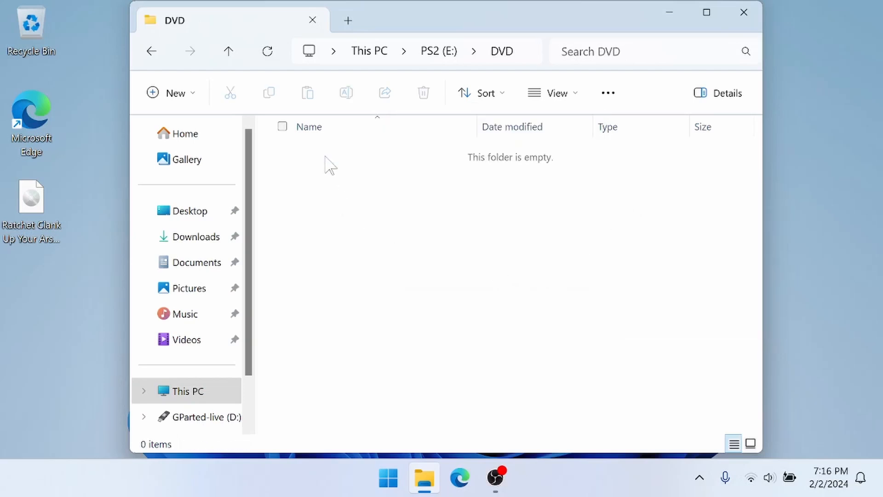
click(30, 202)
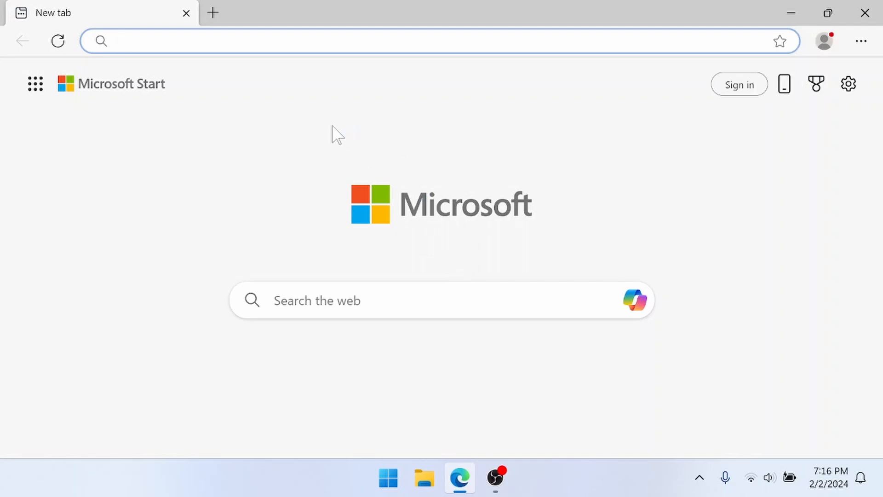
Find the ps2link GitHub project and go to its releases list
text(ps2link&cvid=7207730d2f1d4bb7923c82d538f24bd0&gs_lcrp=EgZjaHJvbW...)
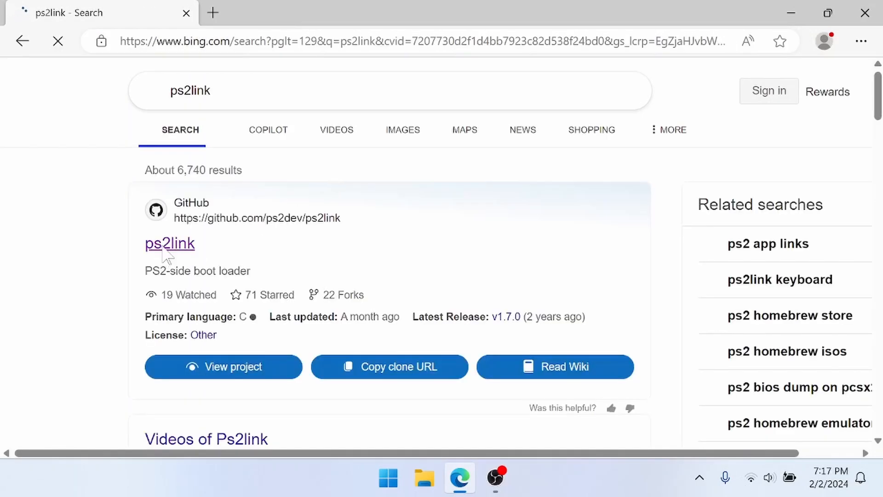
click(169, 243)
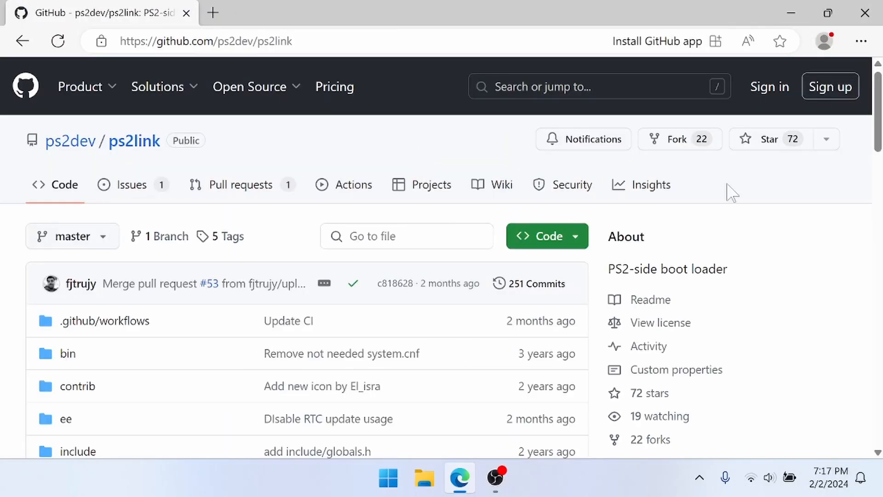
scroll(down, 3)
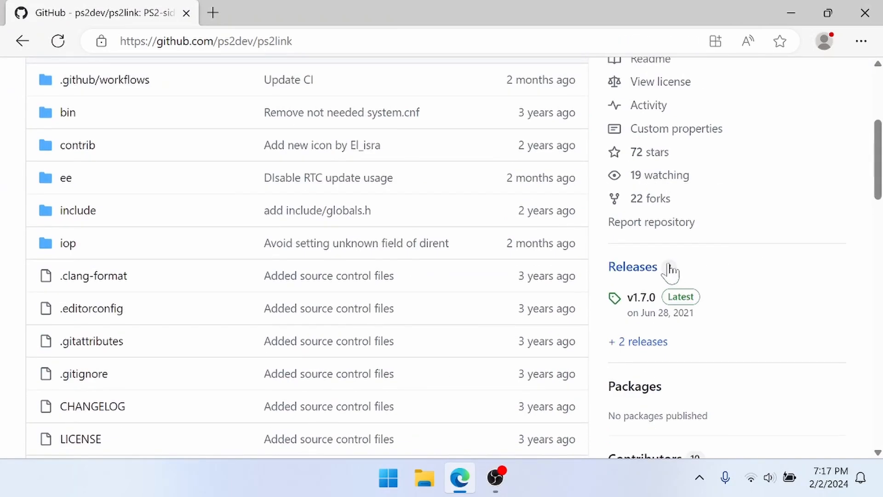
click(632, 266)
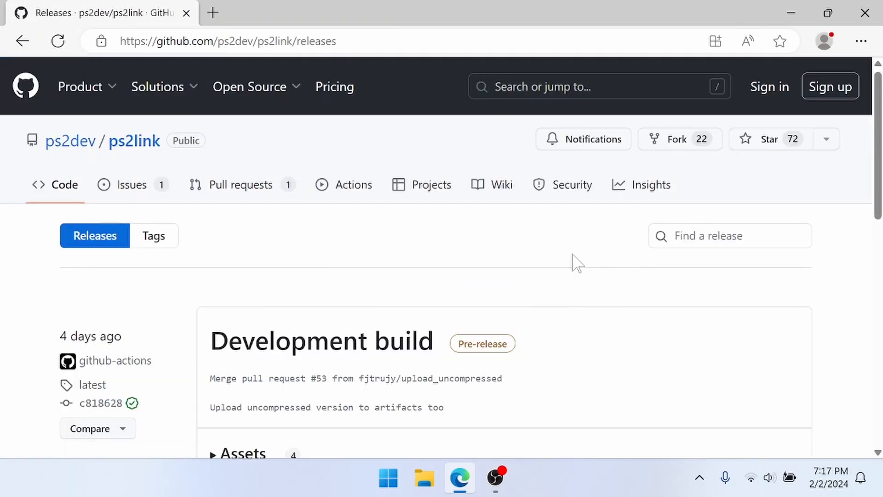
Download ps2link-v1.7.0.tar.gz from the v1.7.0 assets and bring up its file actions
scroll(down, 3)
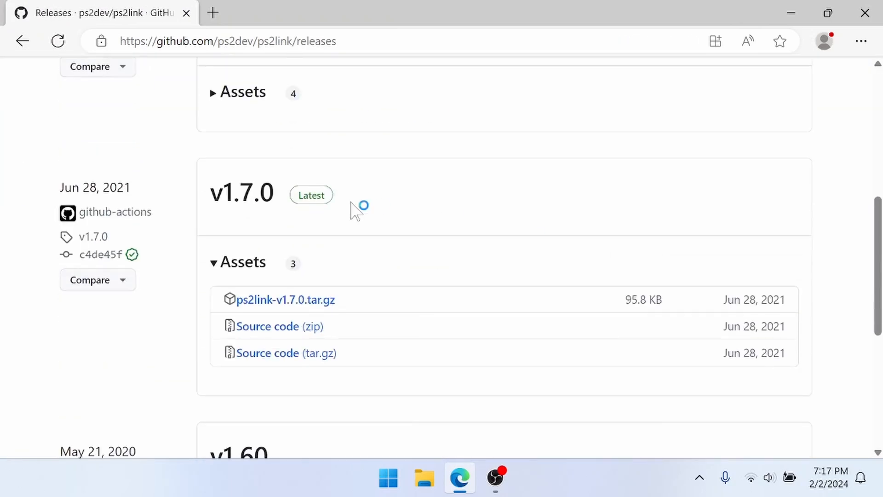
click(286, 299)
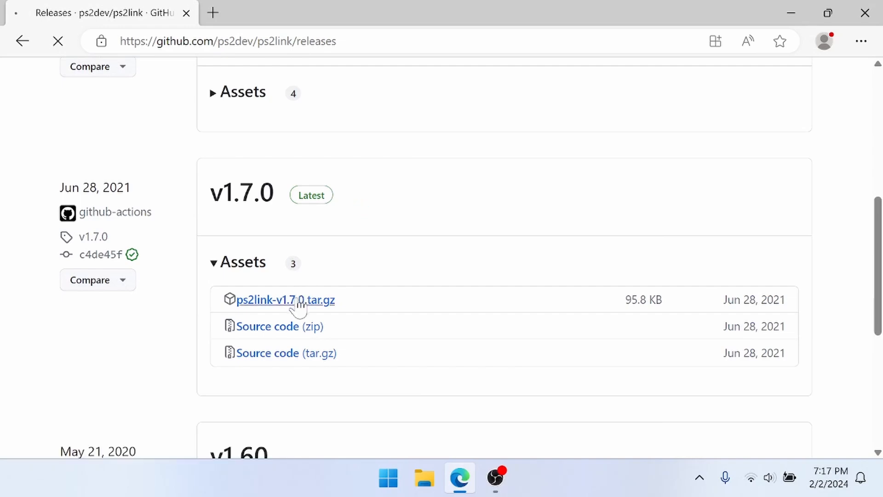
right_click(305, 174)
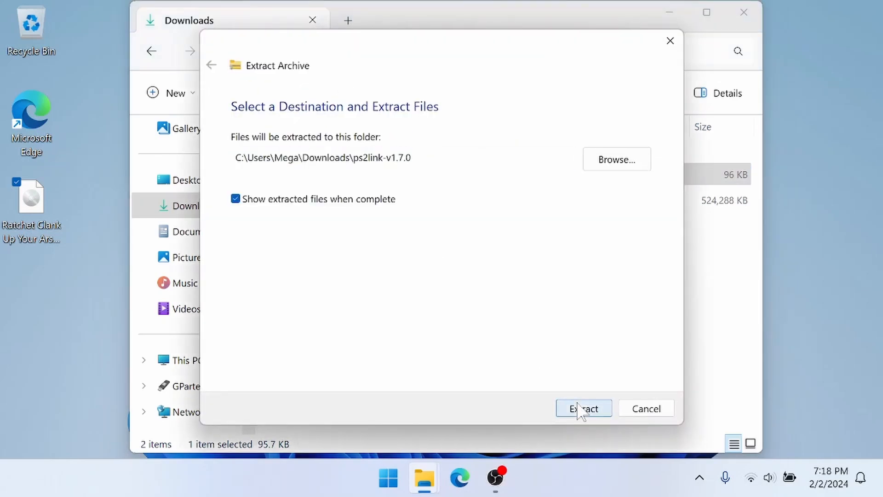
Extract the ps2link archive into Downloads and copy its four files, then go to GParted-live (D:)
click(583, 408)
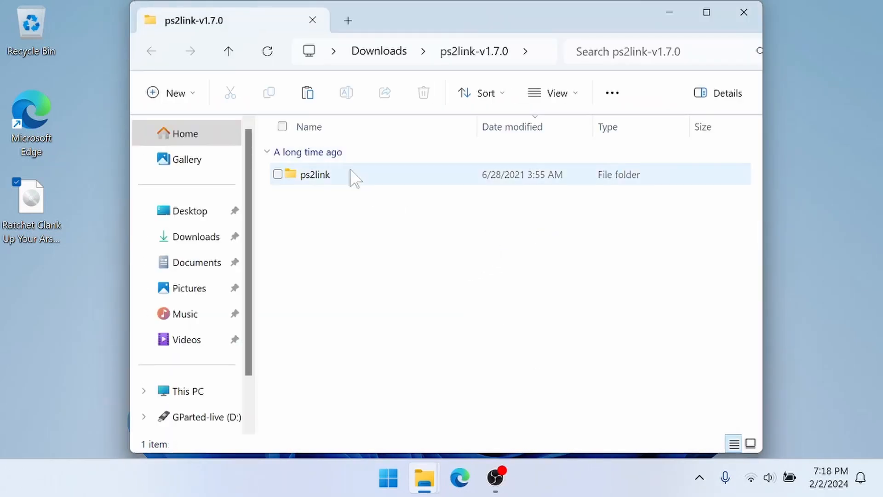
double_click(315, 174)
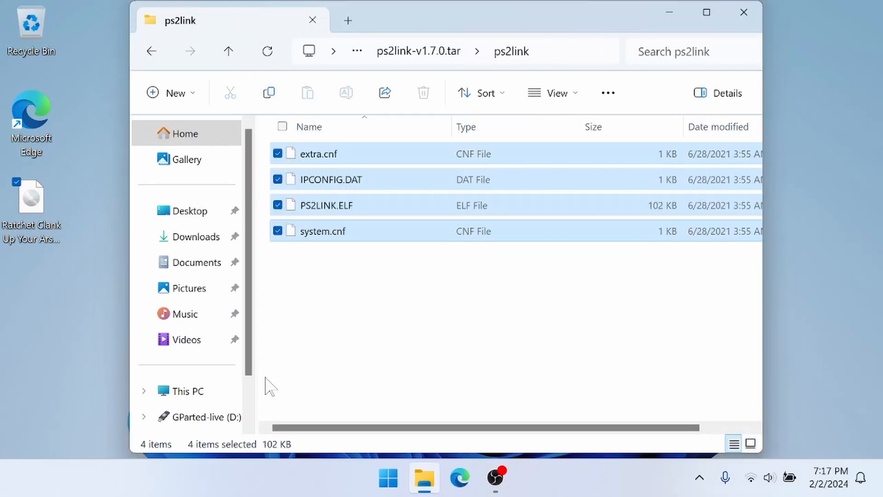
click(204, 386)
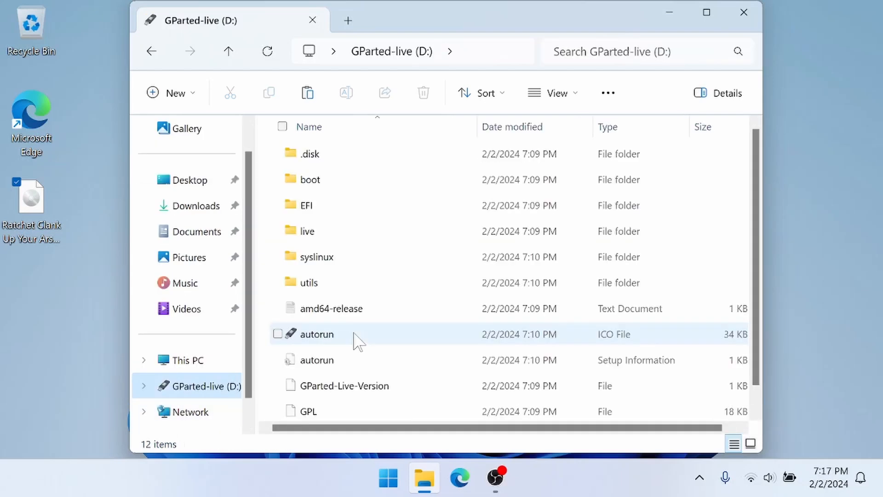
mouse_move(363, 282)
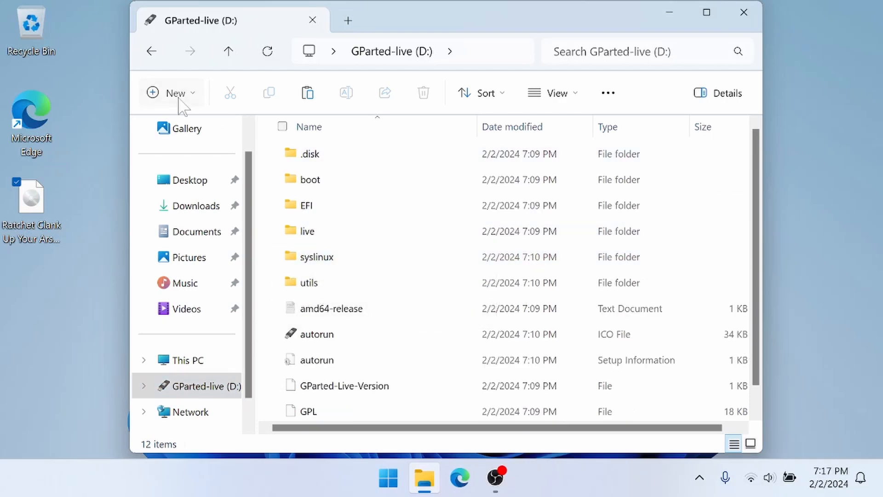
Create a folder named ps2 on the D: drive and paste the ps2link files into it
click(172, 92)
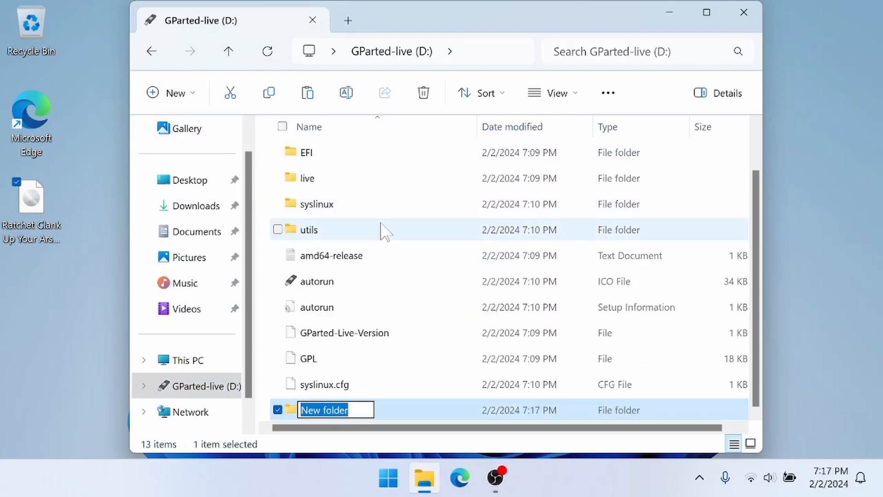
text(ps2)
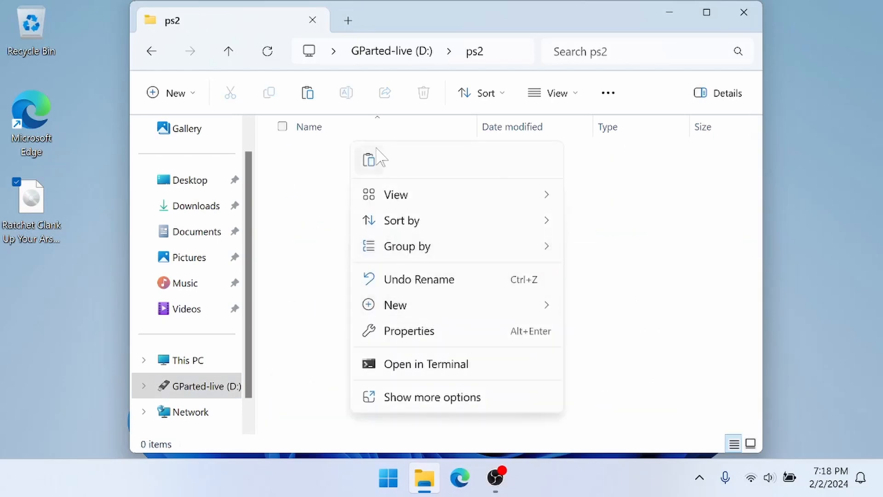
click(390, 281)
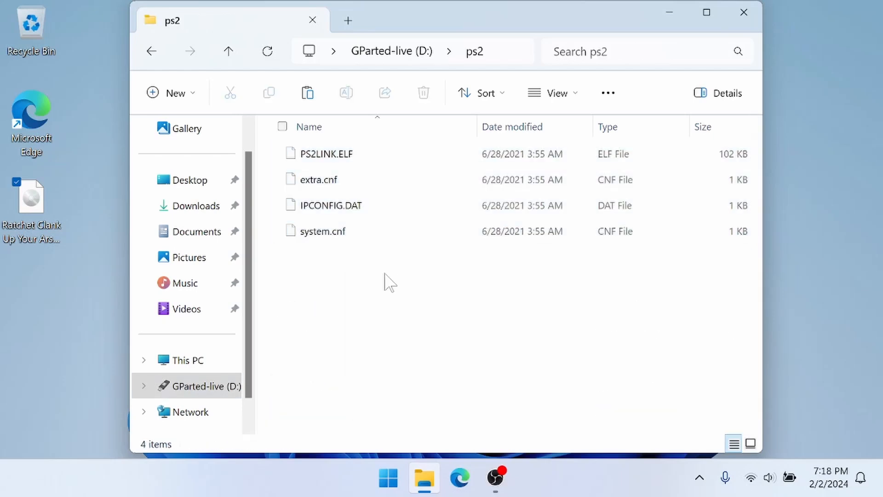
mouse_move(349, 228)
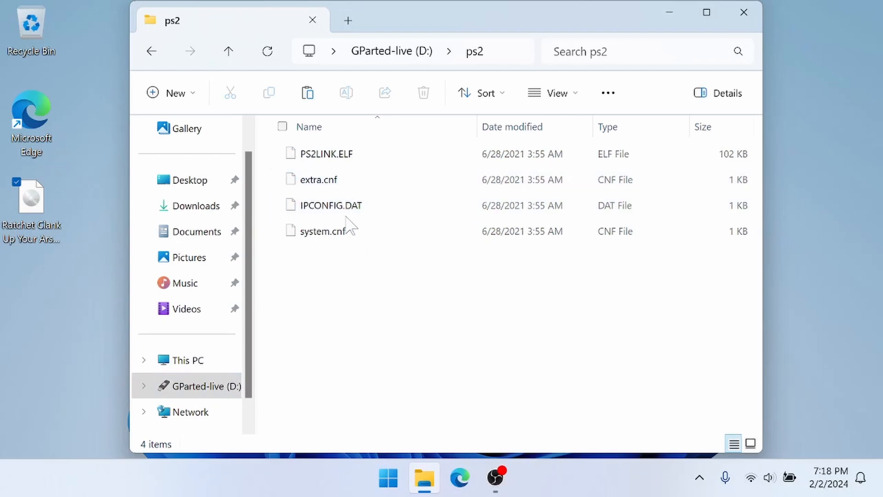
Open IPCONFIG.DAT from the ps2 folder with Edit in Notepad
right_click(331, 205)
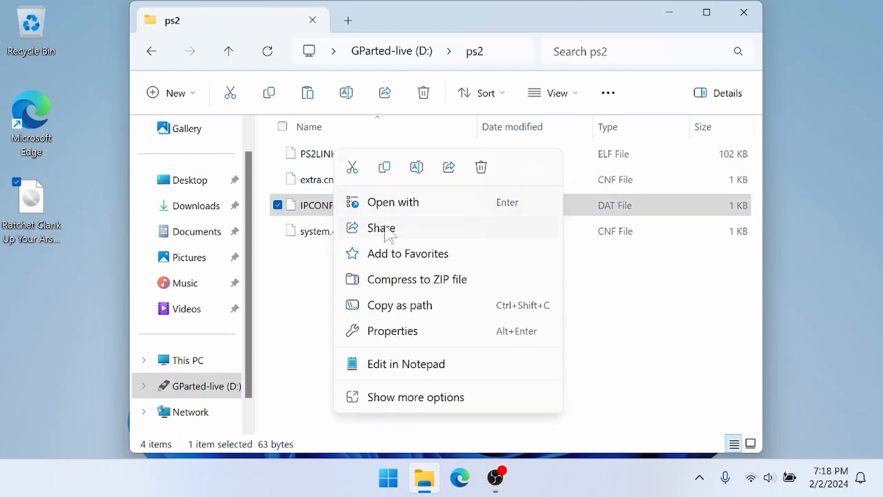
click(358, 289)
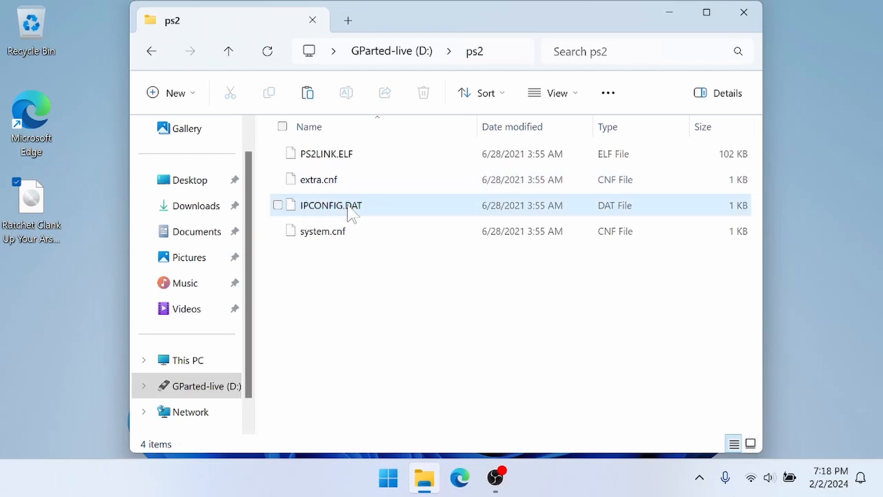
mouse_move(352, 214)
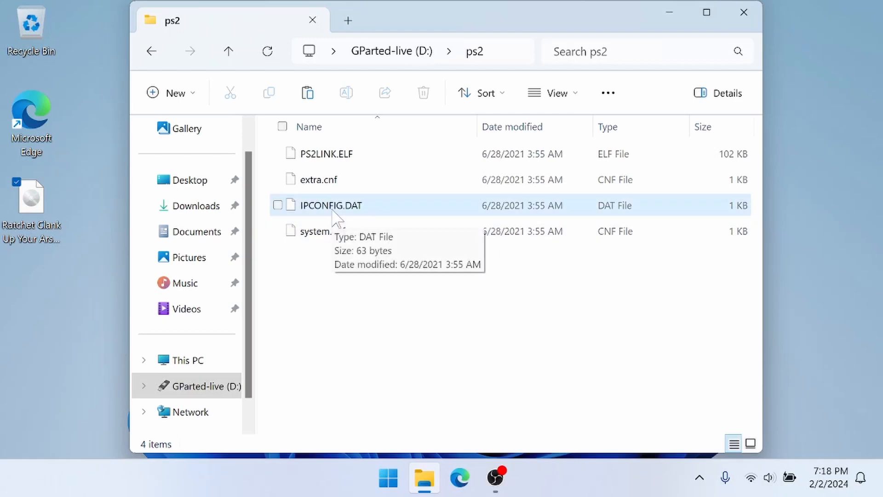
right_click(331, 206)
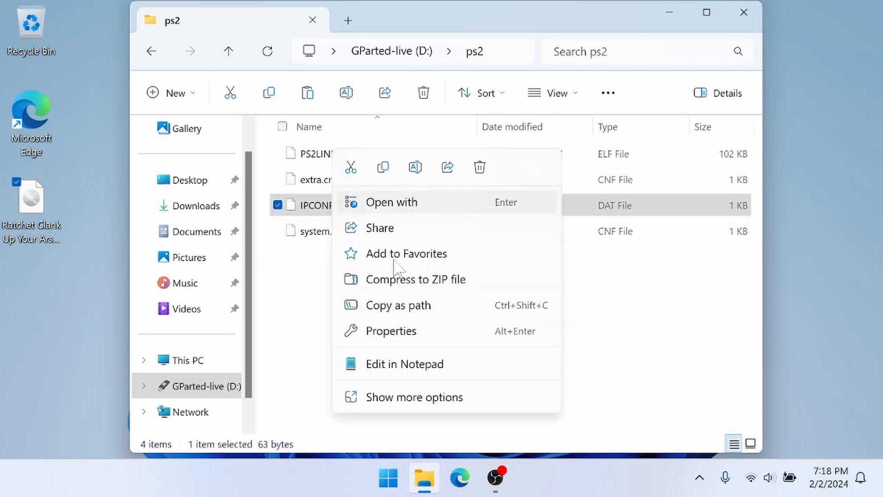
click(436, 372)
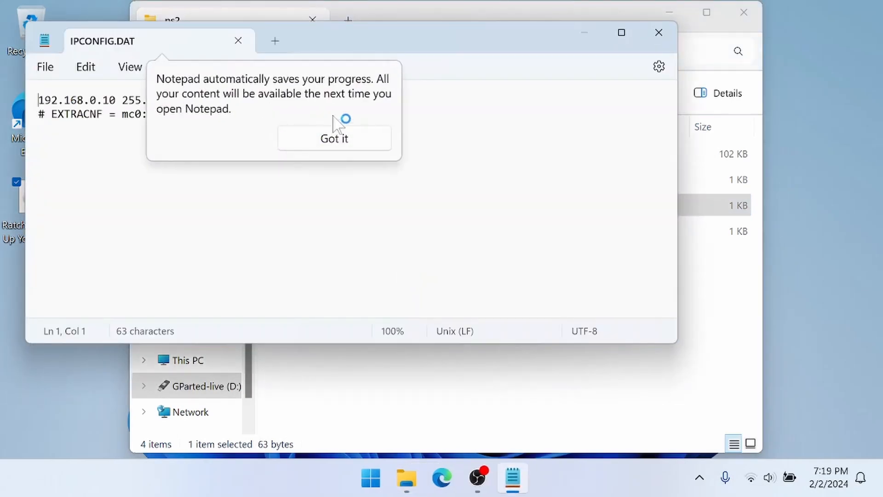
Review the PS2 IP 192.168.0.10, mask 255.0.0.0 and gateway 192.168.0.1 in IPCONFIG.DAT
click(334, 139)
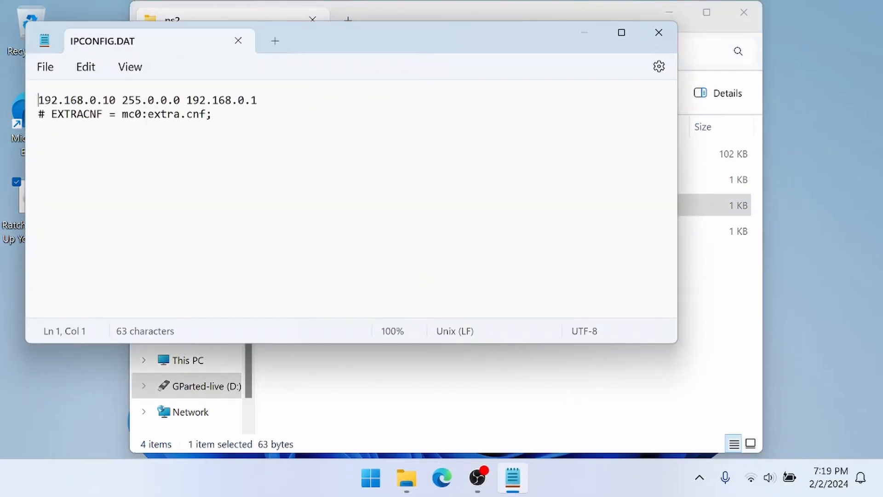
click(50, 99)
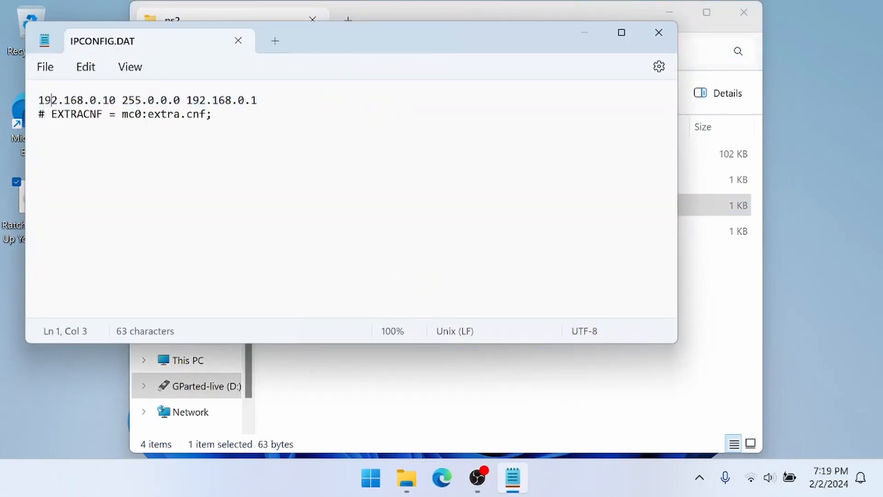
click(186, 99)
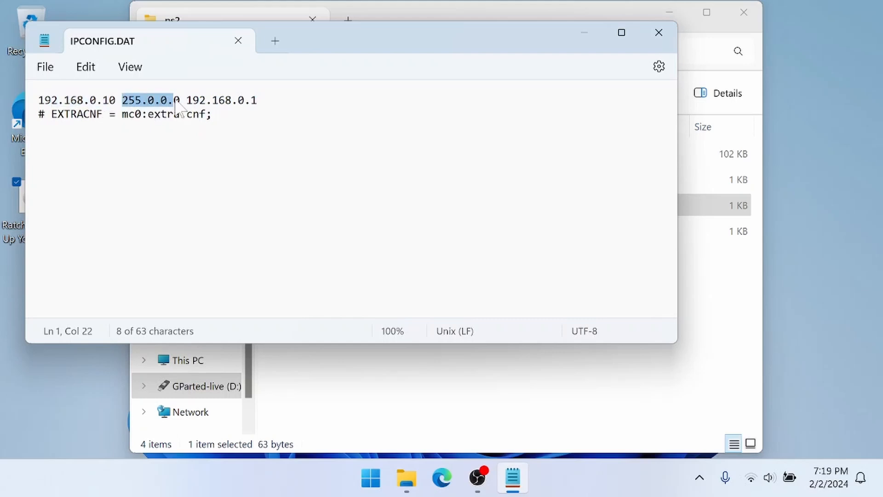
double_click(214, 100)
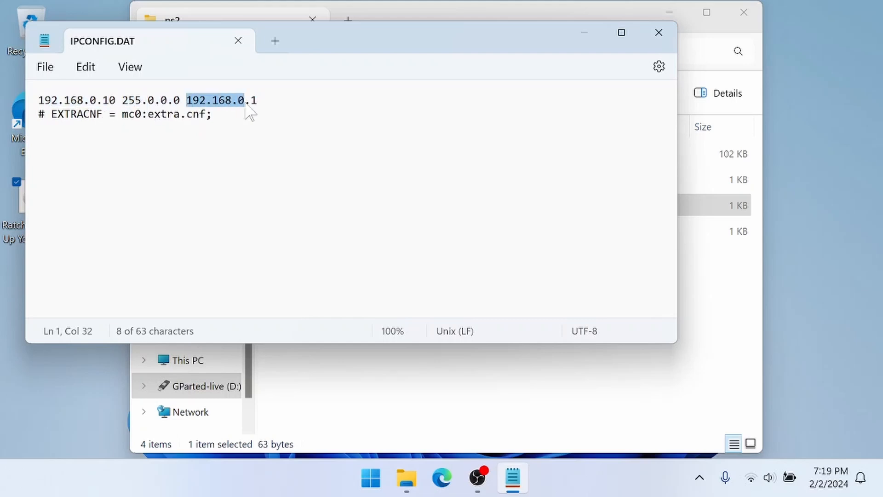
click(253, 100)
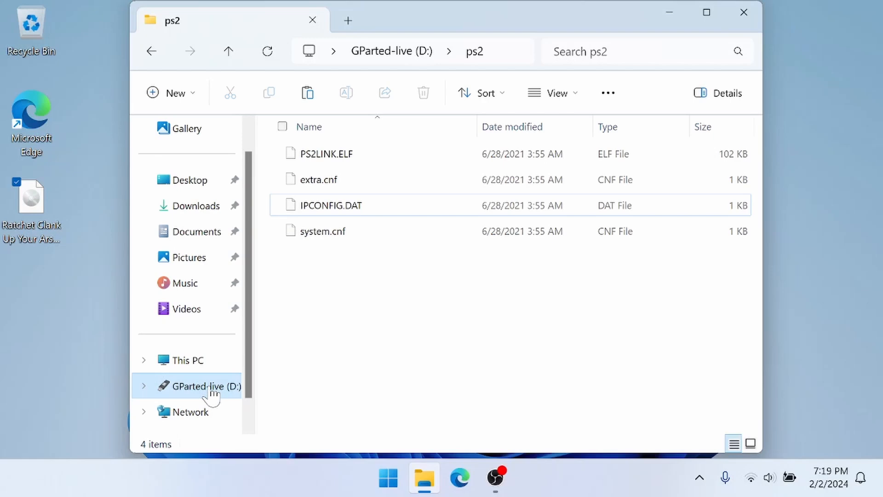
Eject the GParted-live (D:) drive from the navigation pane
right_click(211, 386)
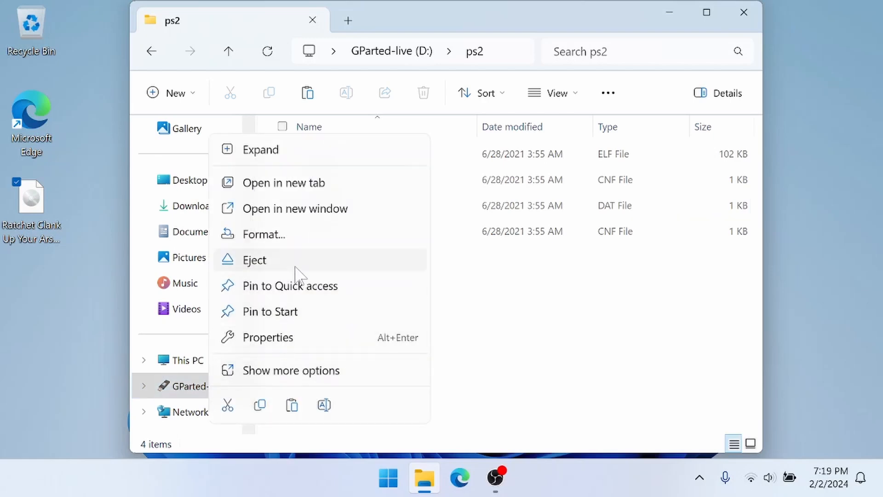
click(253, 260)
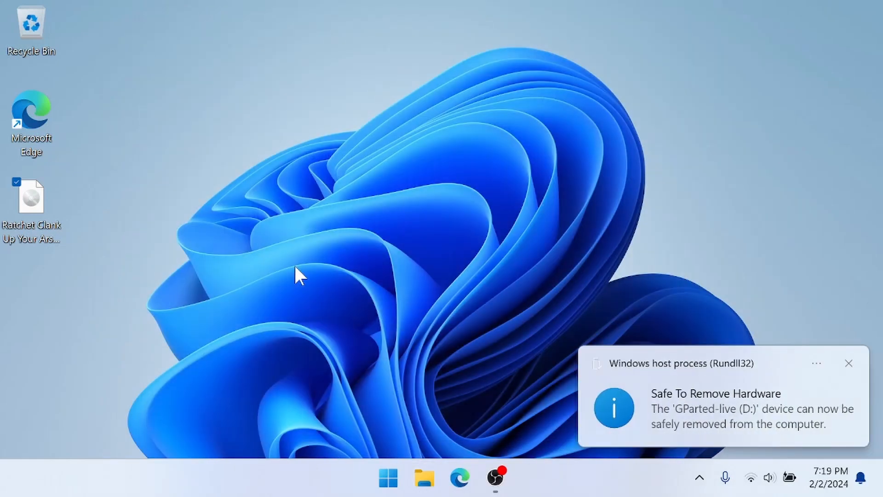
mouse_move(436, 259)
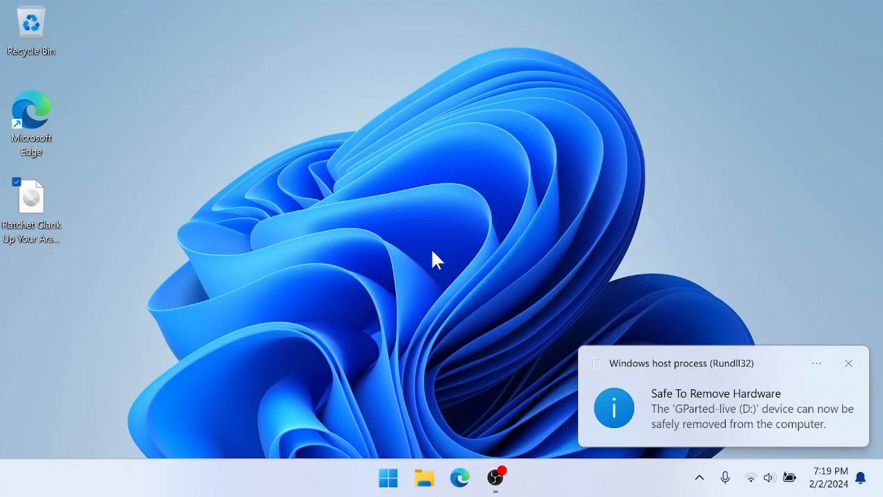
mouse_move(468, 275)
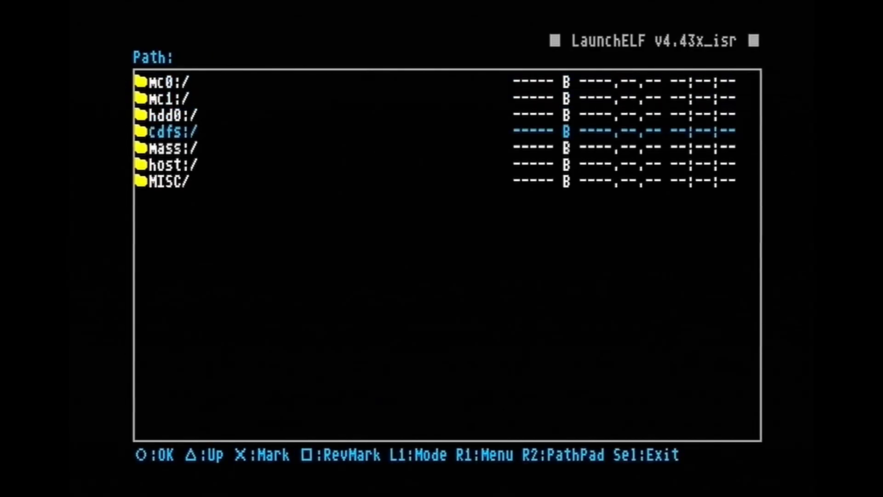
Browse mass:/ps2/ on the USB drive and copy PS2LINK.ELF
click(167, 147)
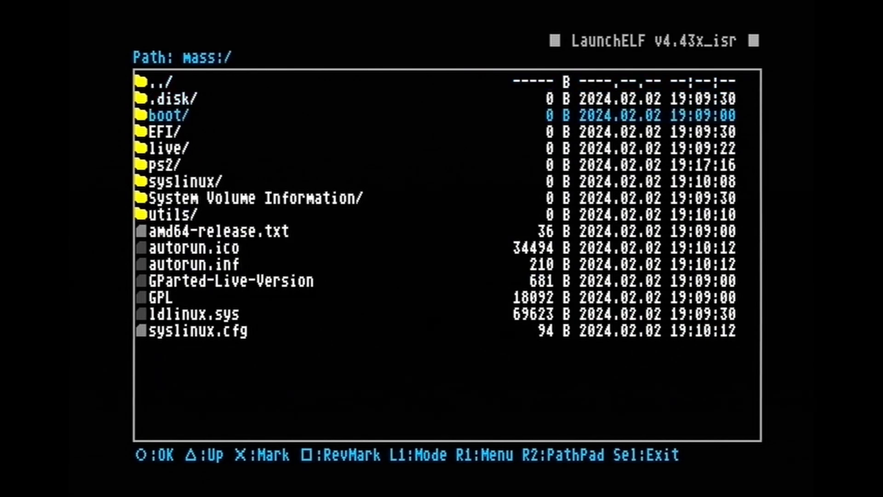
key(down)
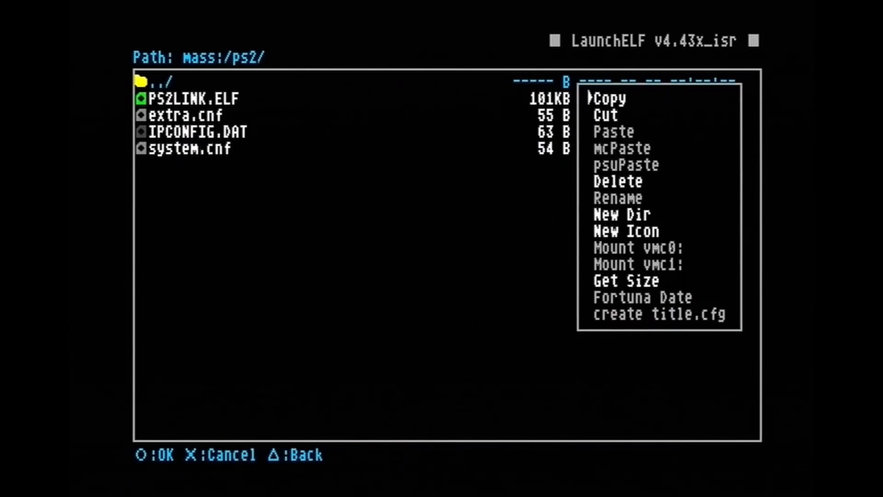
click(608, 97)
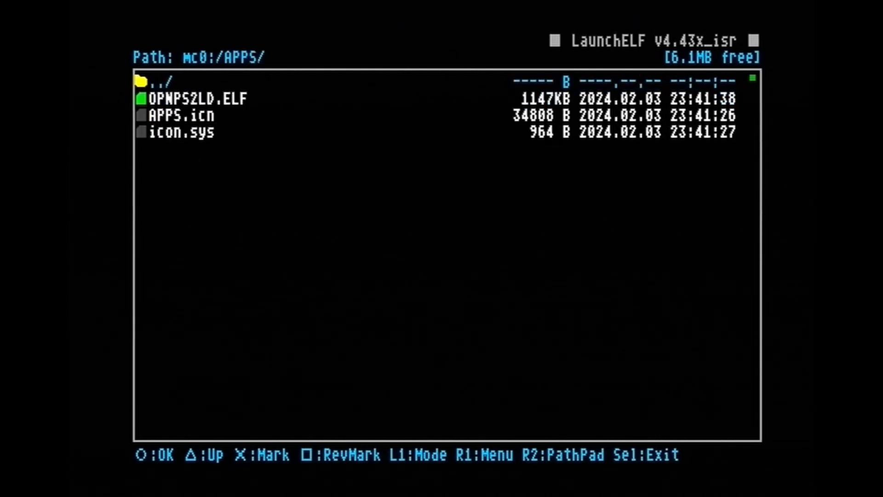
Paste PS2LINK.ELF into mc0:/APPS/ on memory card 0
key(R1)
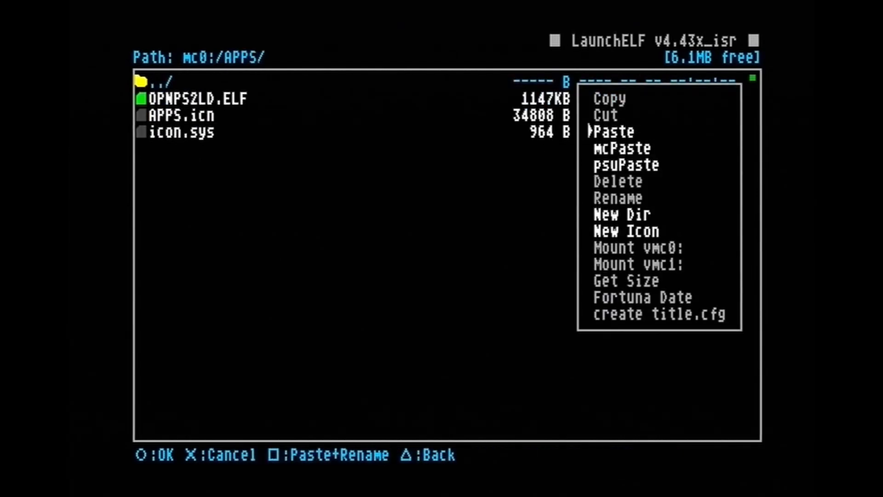
click(614, 132)
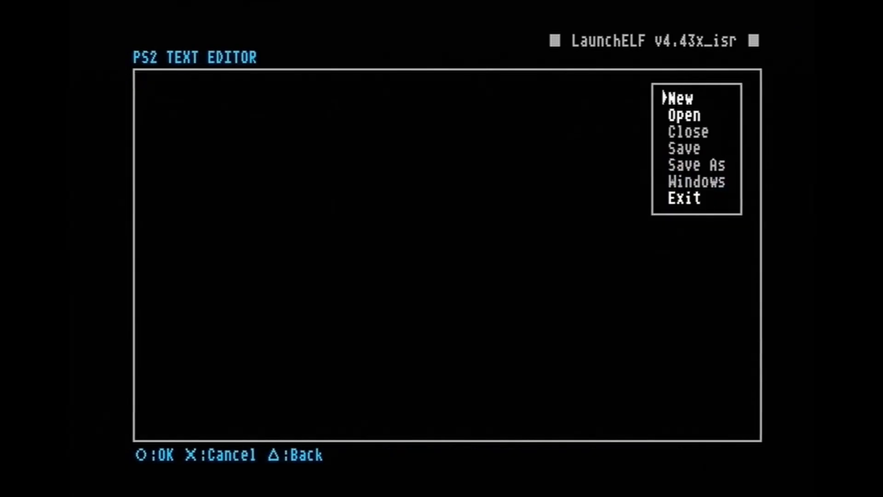
Choose Open in the PS2 text editor and browse into memory card 0
click(683, 115)
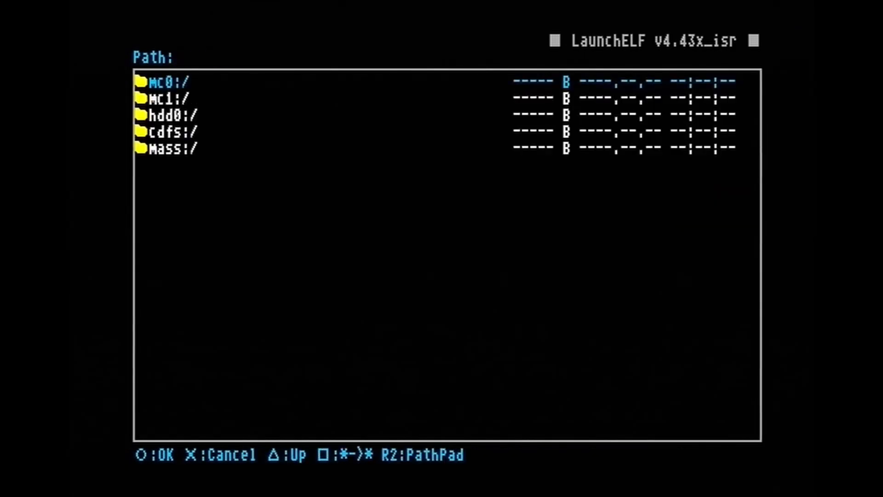
click(170, 81)
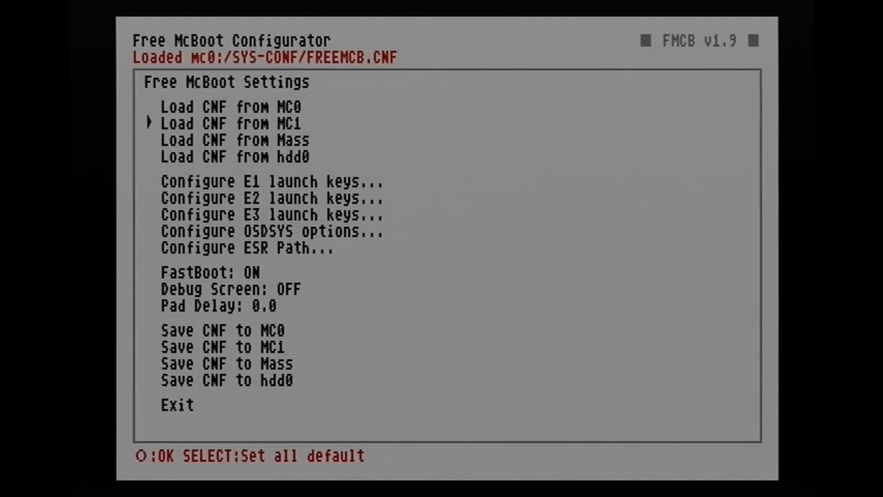
Assign mc0:/APPS/PS2LINK.ELF as the launch entry and adjust the FastBoot option
click(273, 181)
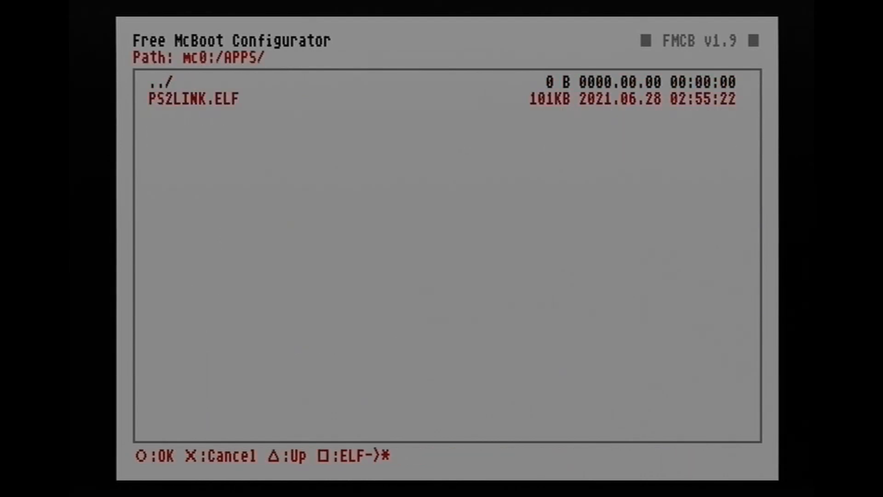
click(192, 98)
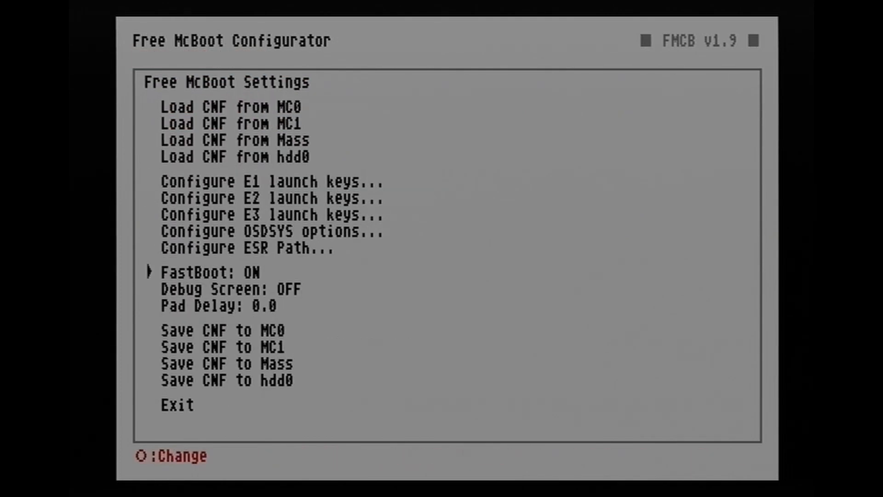
key(down)
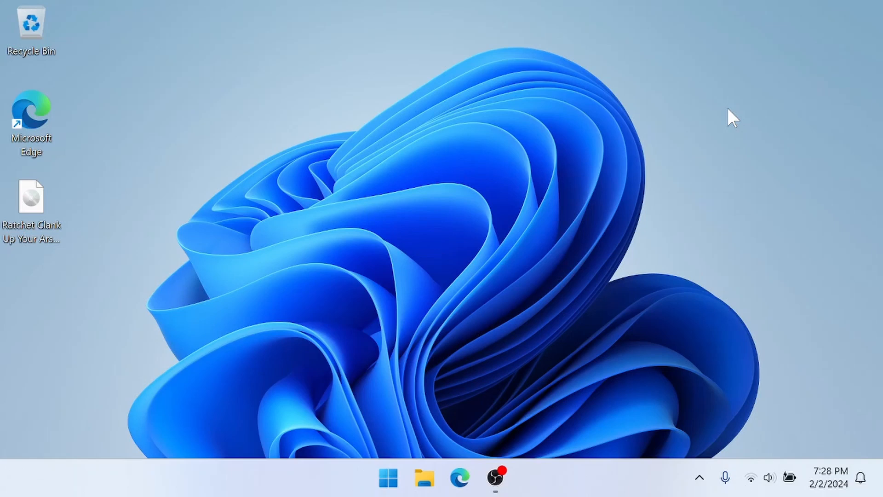
Reach the Network and Sharing Center through Control Panel's Network and Internet
click(387, 477)
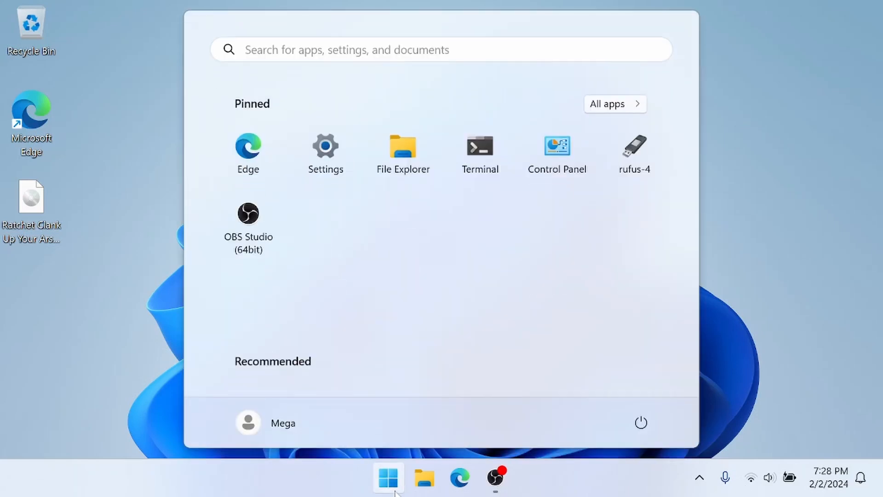
click(388, 478)
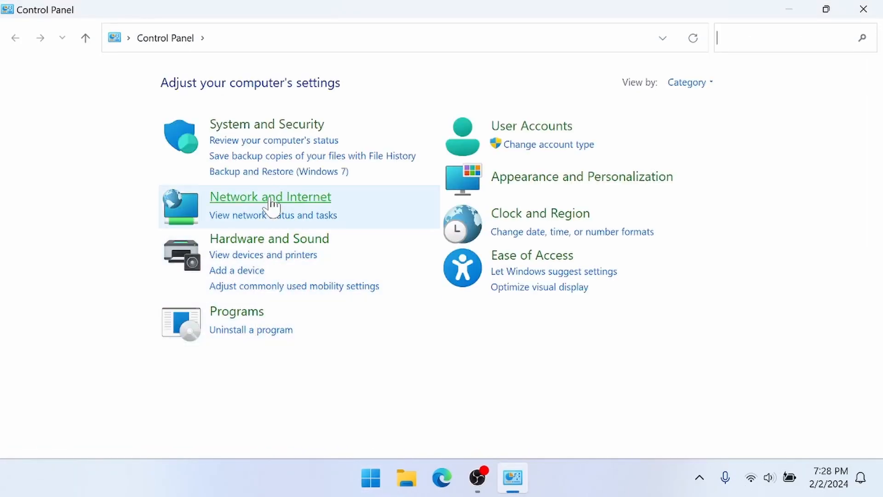
click(269, 196)
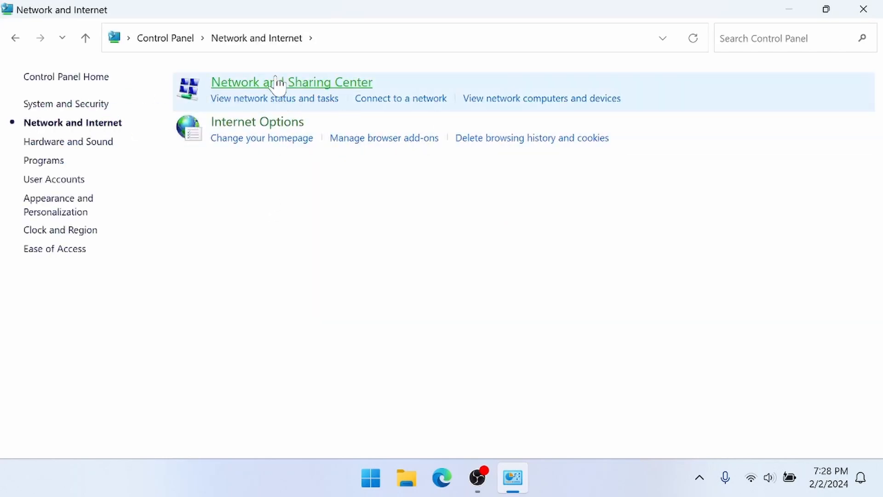
click(291, 82)
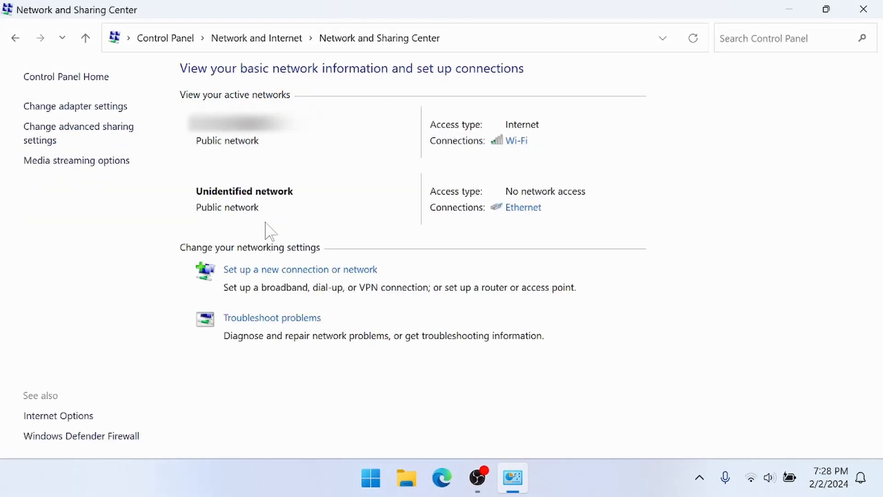
Show the adapter list and open the Ethernet connection's Properties
click(75, 105)
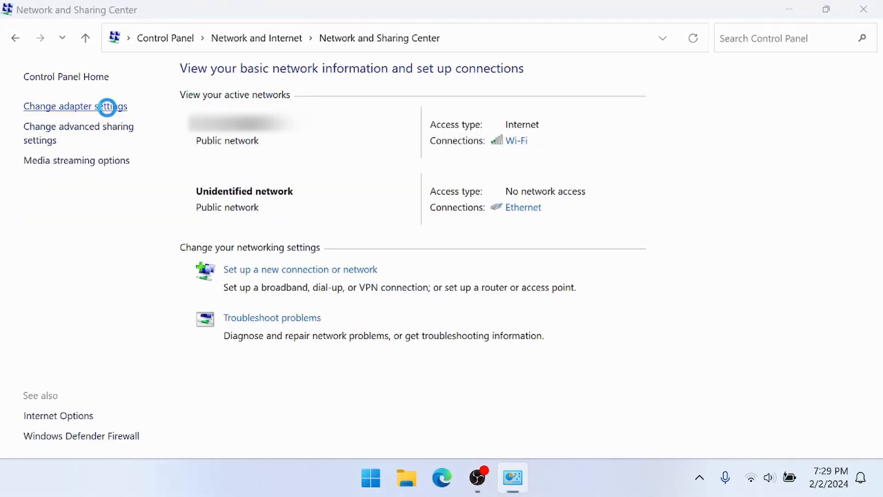
click(75, 106)
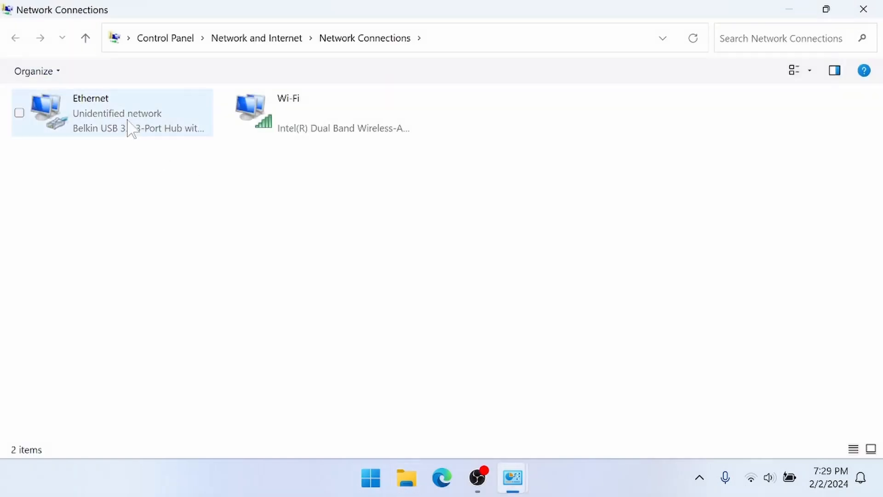
right_click(112, 112)
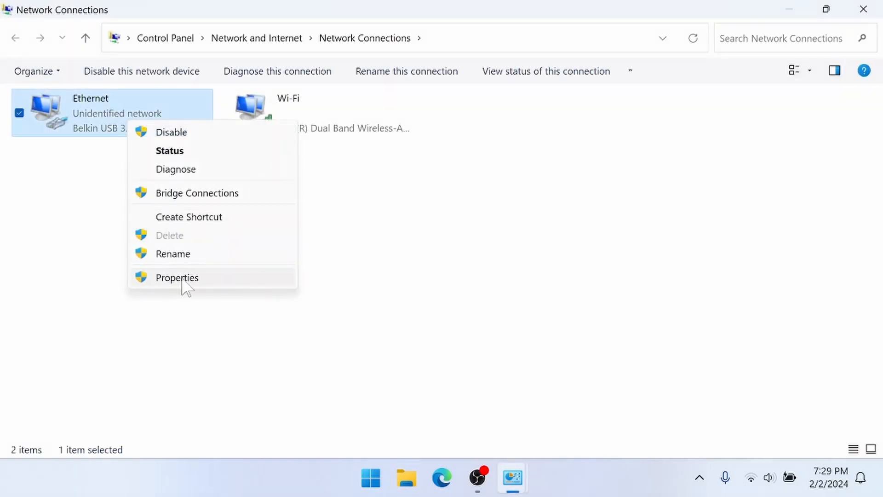
click(177, 277)
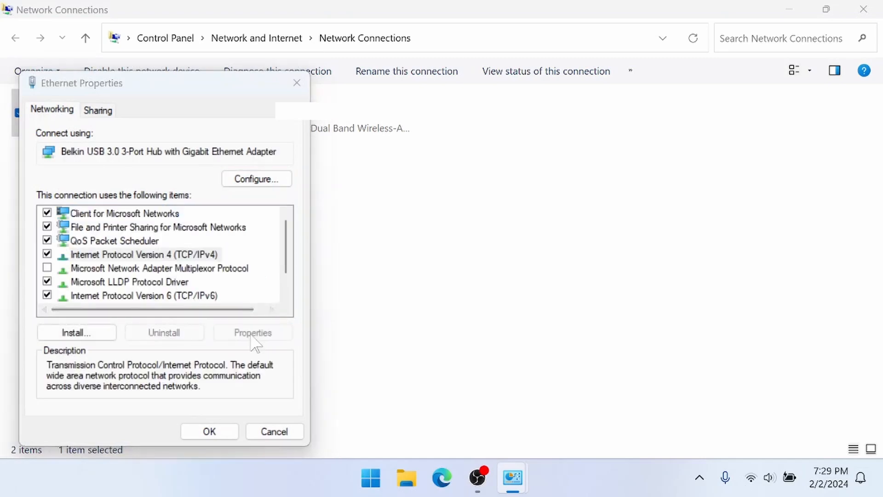
Set Ethernet IPv4 to static 192.168.0.62 with mask 255.255.255.0 and confirm
click(252, 332)
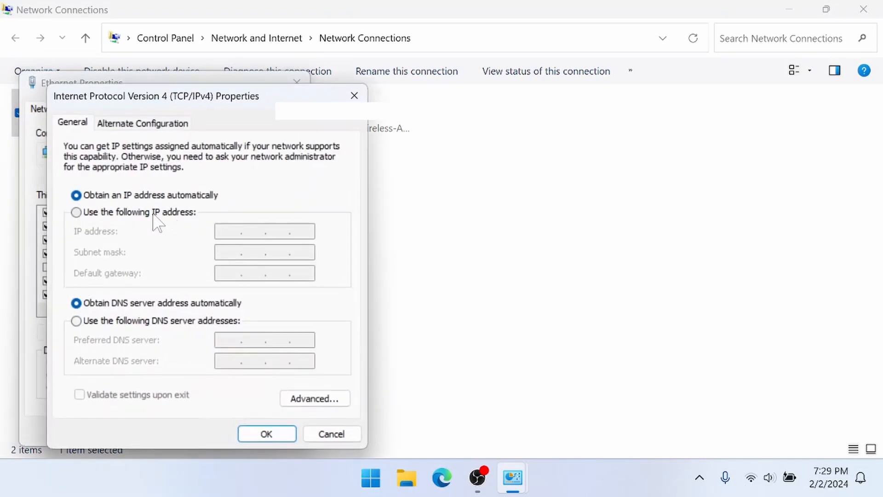
click(76, 212)
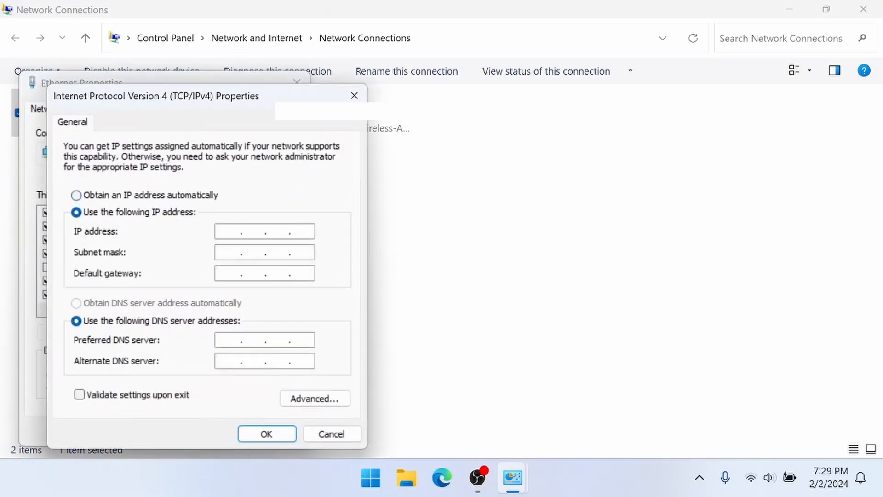
text(192.1)
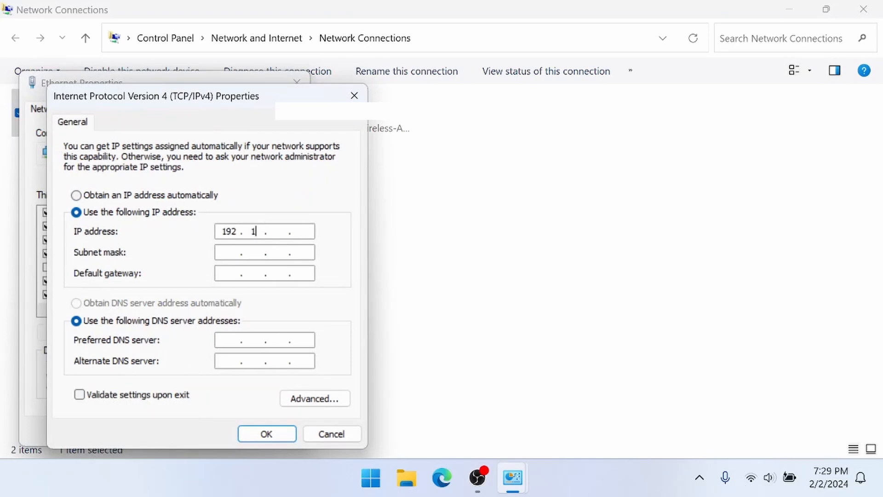
text(68.0)
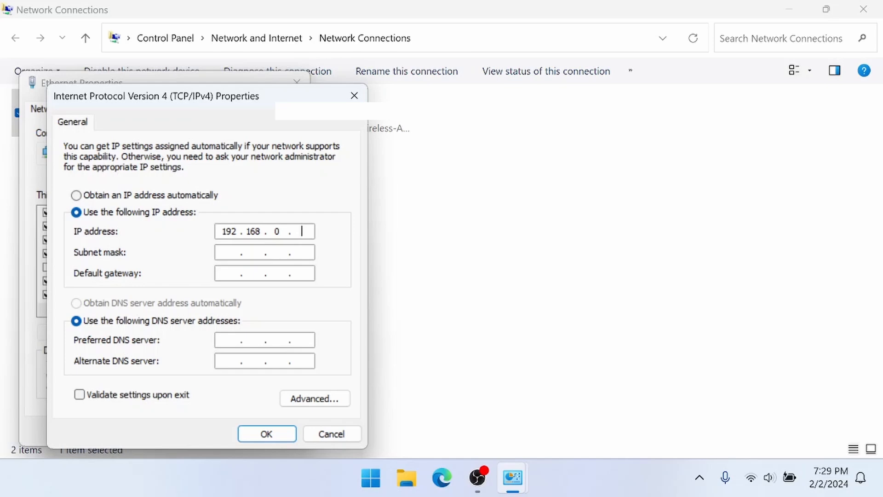
text(6)
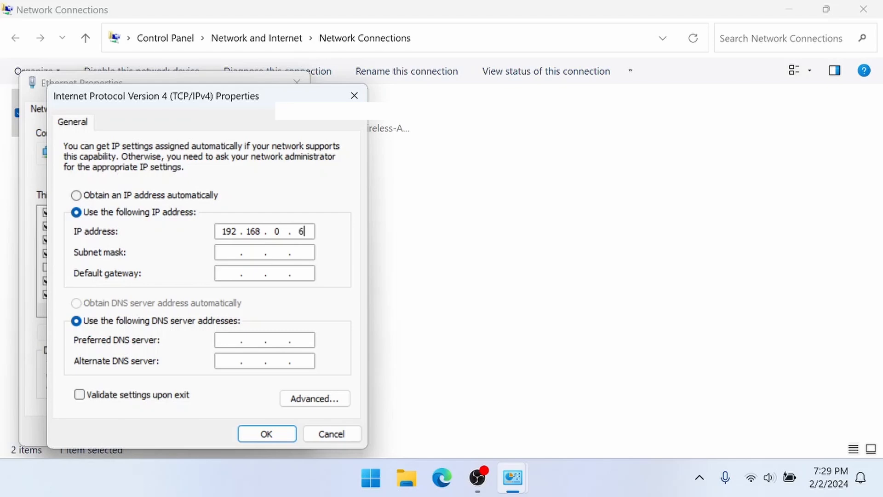
text(2)
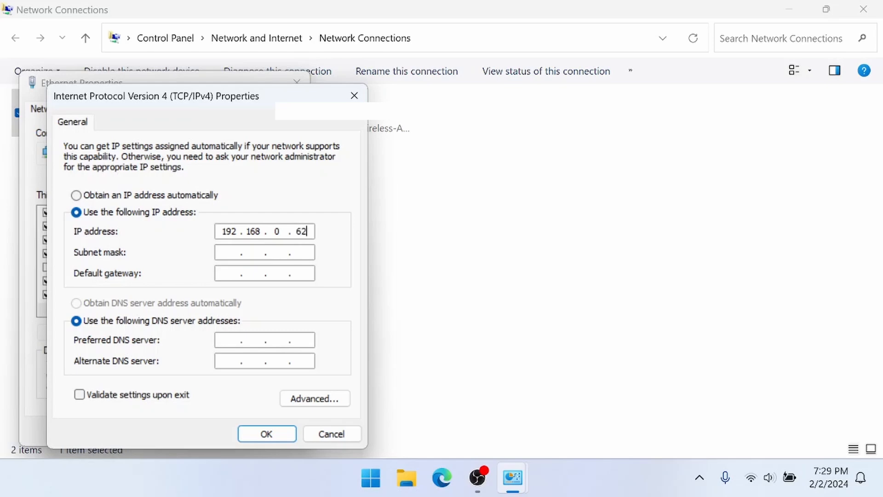
text(5)
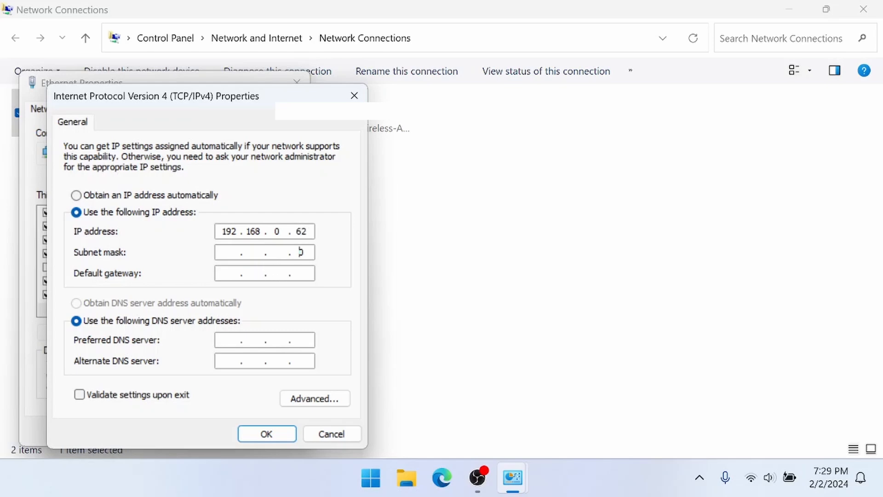
text(255.255.255.0)
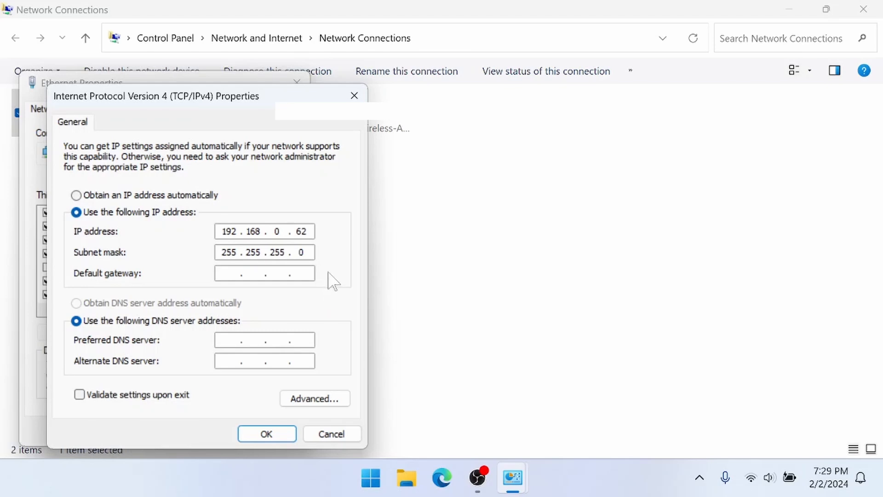
click(266, 433)
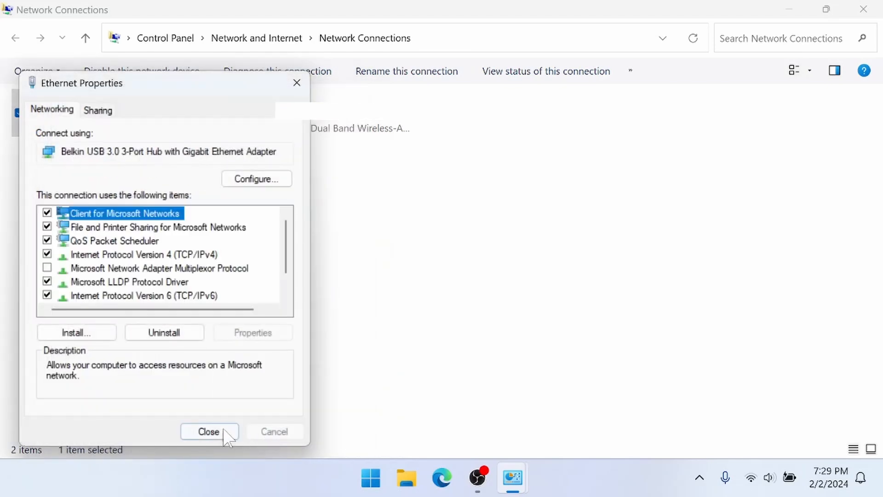
Close Ethernet Properties and scroll the NPSL GitHub README to step 12's Setup.ps1 command
click(209, 432)
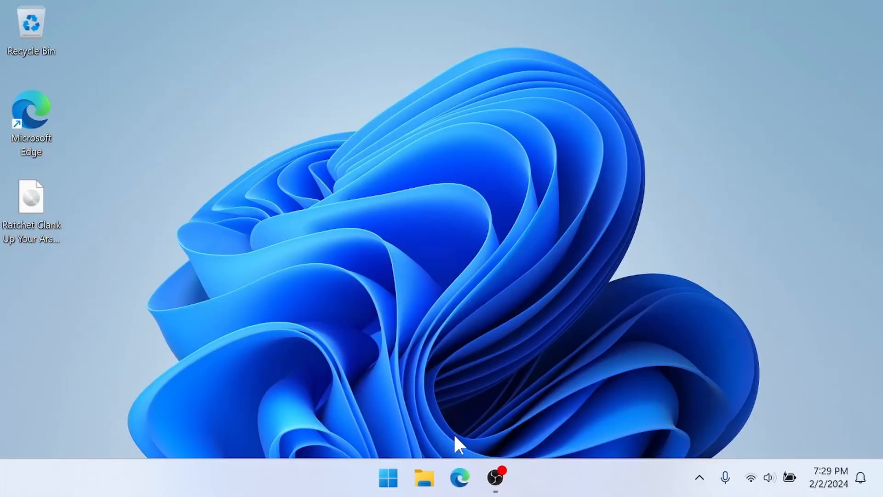
click(460, 477)
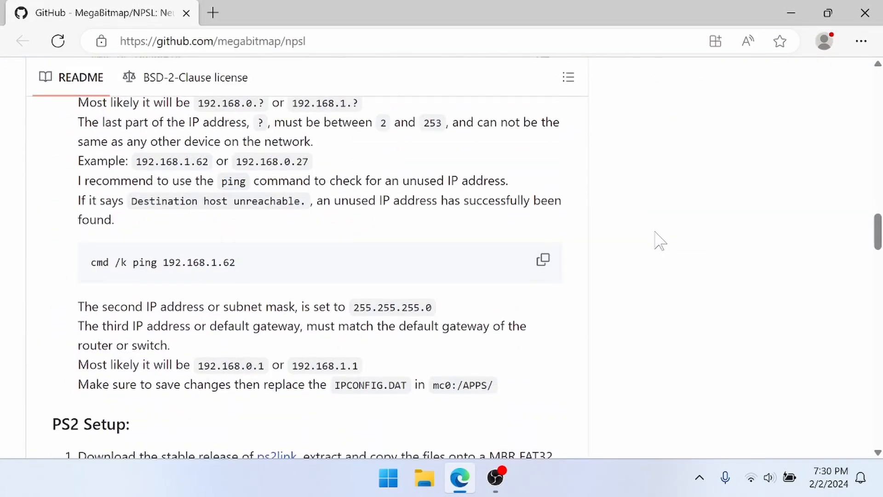
scroll(down, 3)
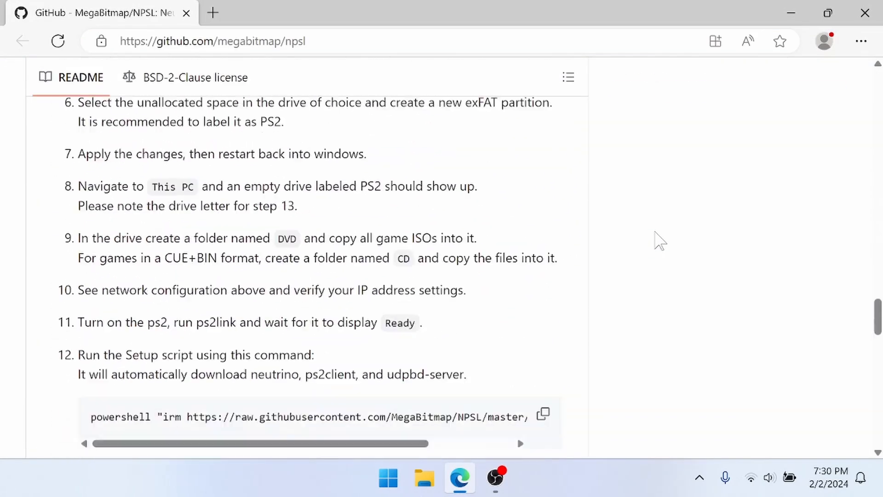
scroll(down, 3)
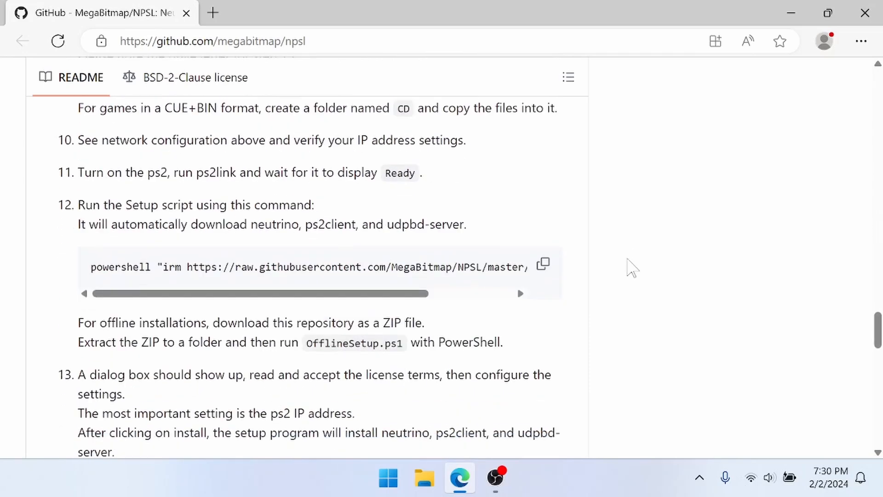
click(543, 264)
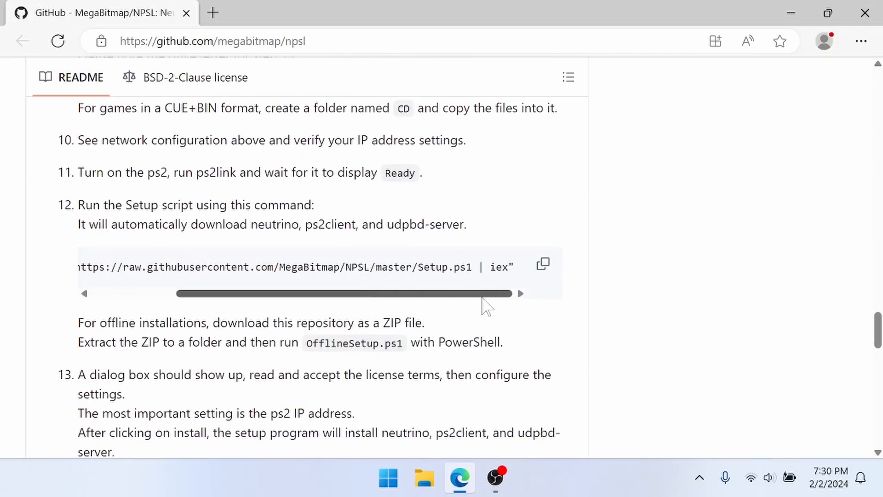
mouse_move(507, 203)
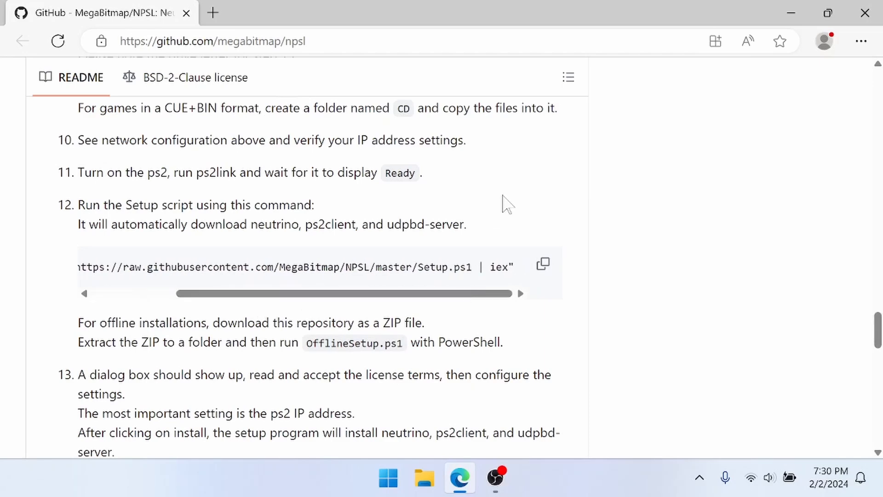
Run the irm Setup.ps1 | iex command and accept the software and third-party license dialogs
click(388, 477)
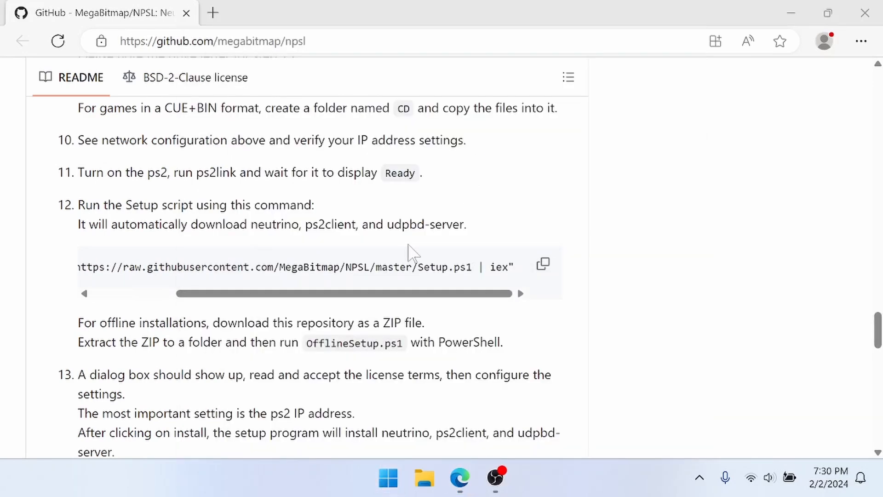
click(511, 478)
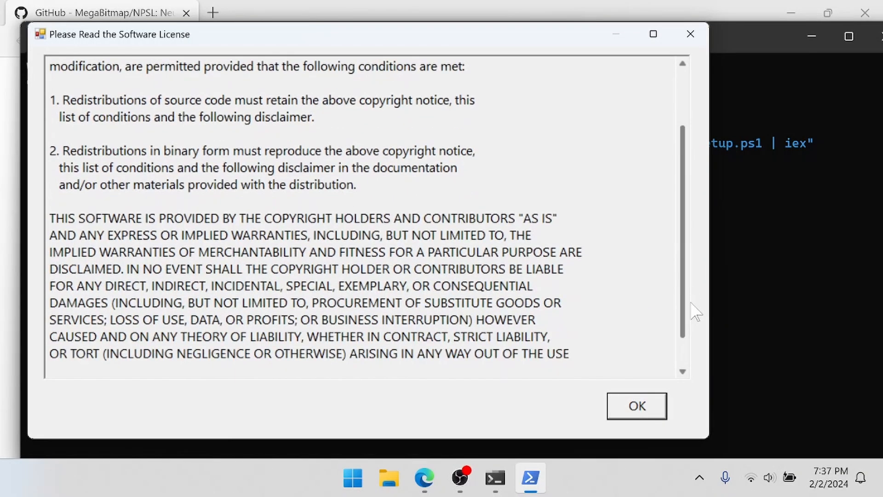
click(635, 405)
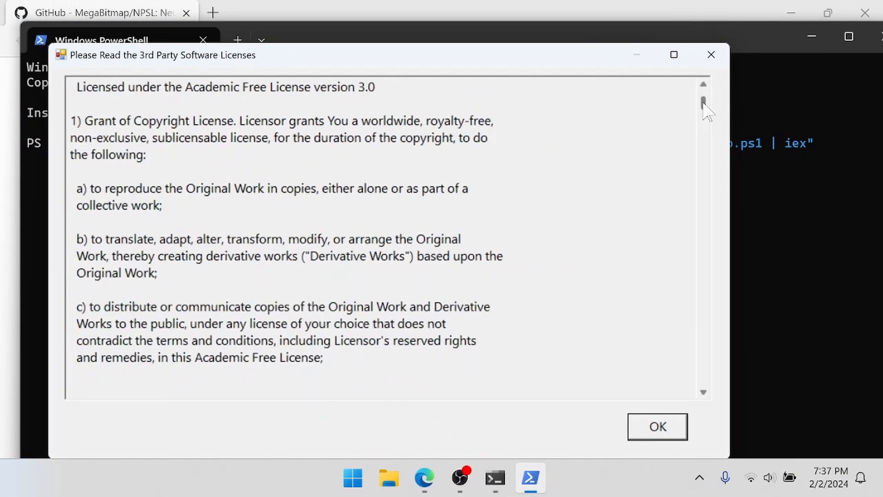
drag(702, 104, 703, 164)
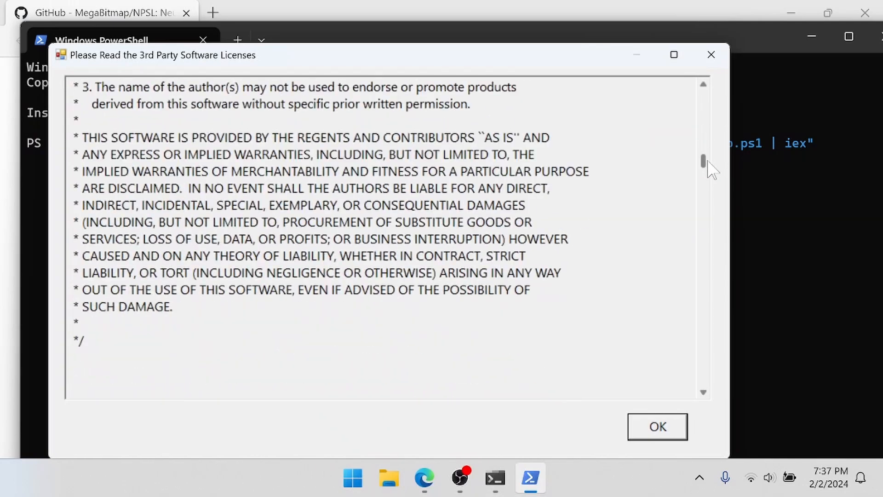
click(656, 425)
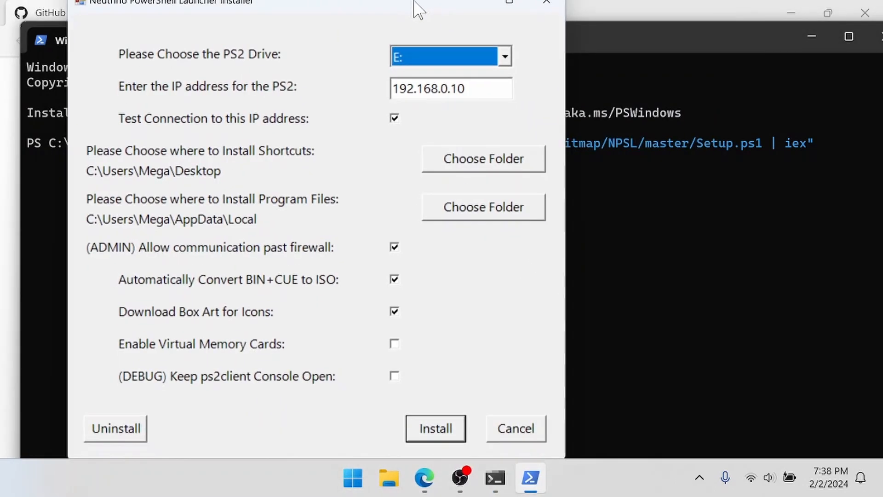
Install NPSL keeping drive E: and PS2 IP 192.168.0.10, with virtual memory cards enabled
click(504, 56)
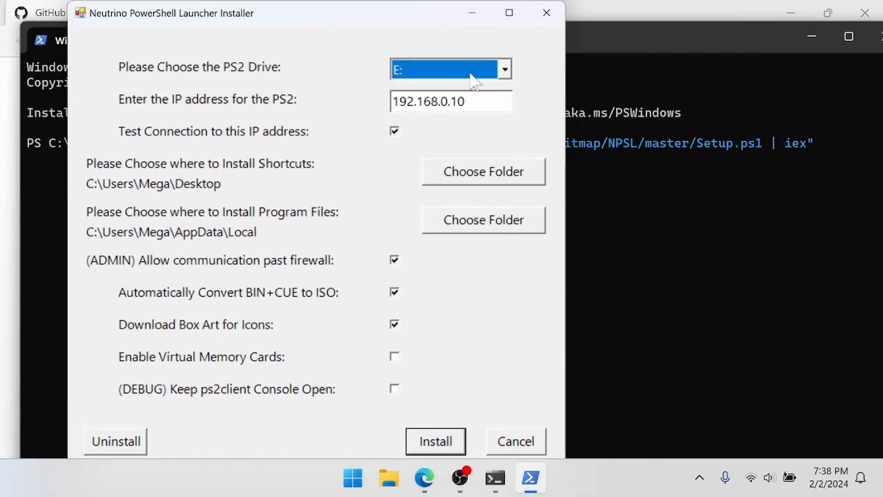
click(450, 101)
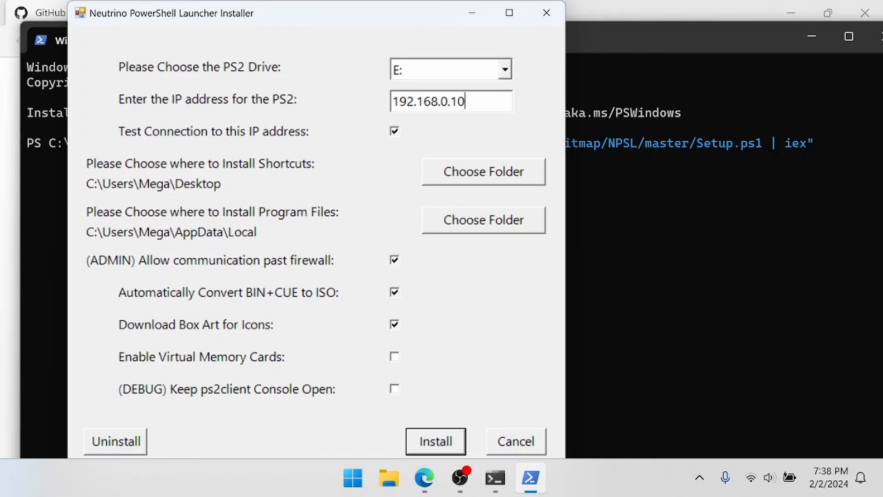
mouse_move(476, 138)
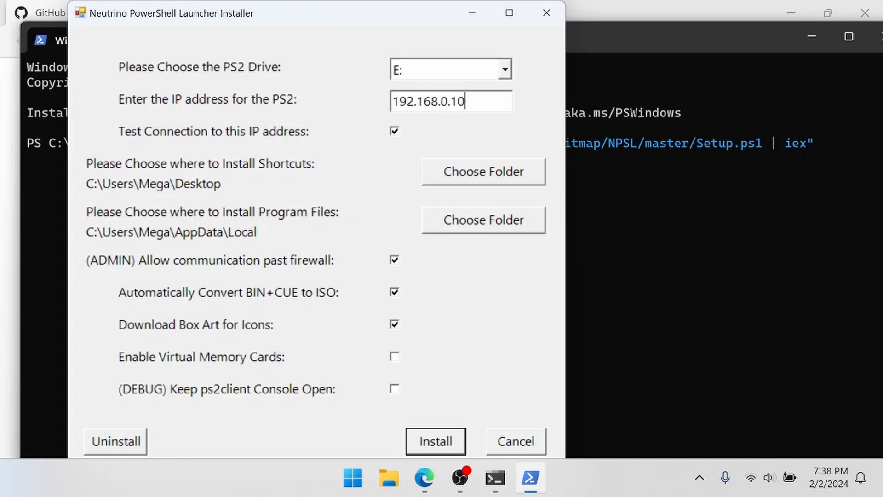
mouse_move(400, 231)
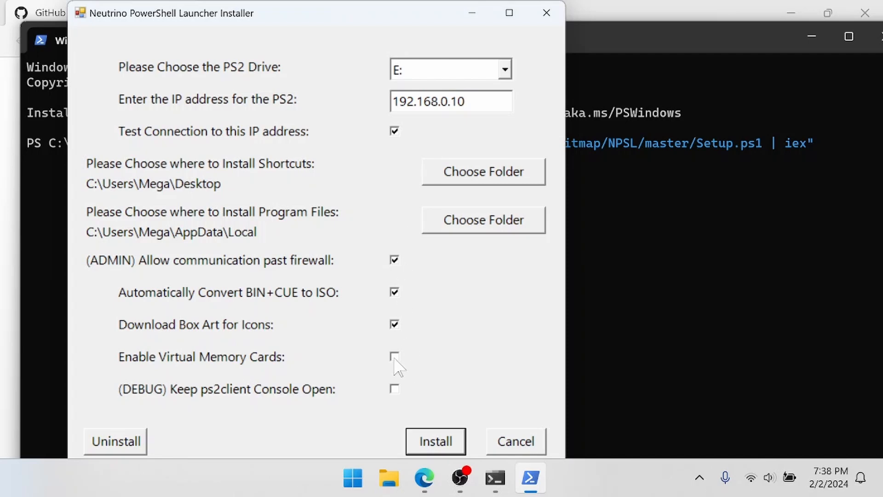
click(395, 356)
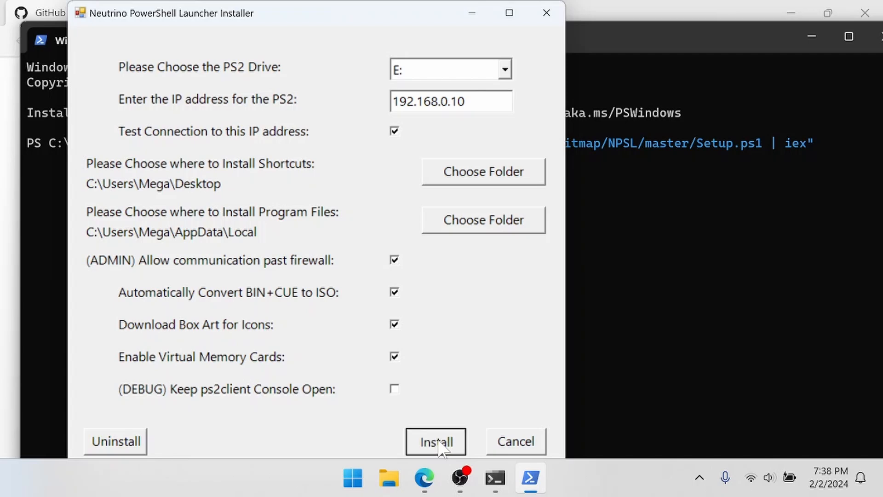
click(435, 441)
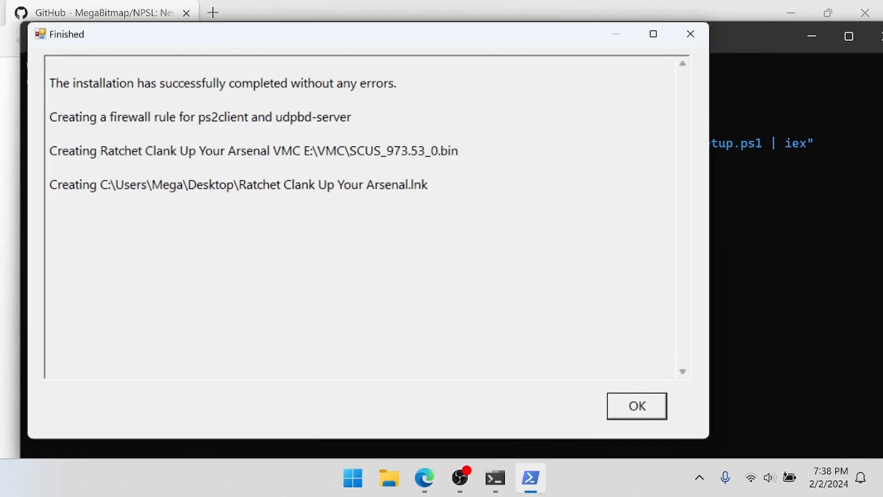
Review the created Ratchet Clank VMC and desktop shortcut paths, then dismiss the Finished report
drag(50, 84, 235, 84)
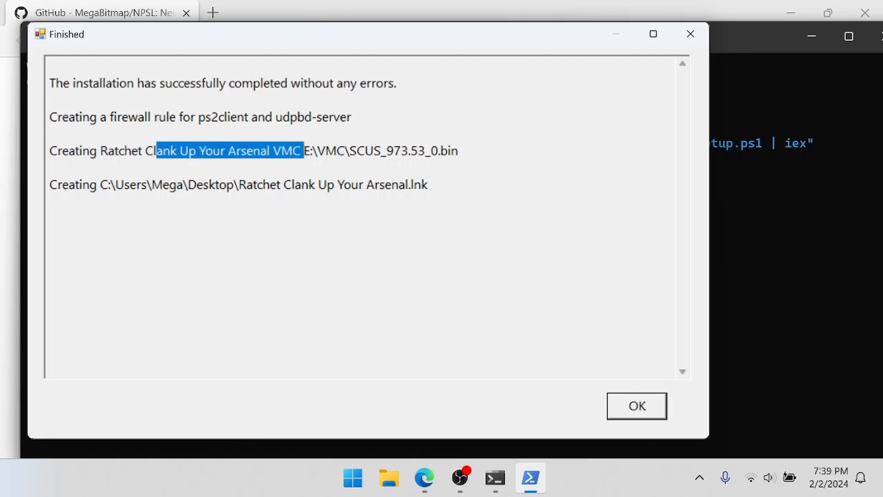
drag(302, 150, 458, 150)
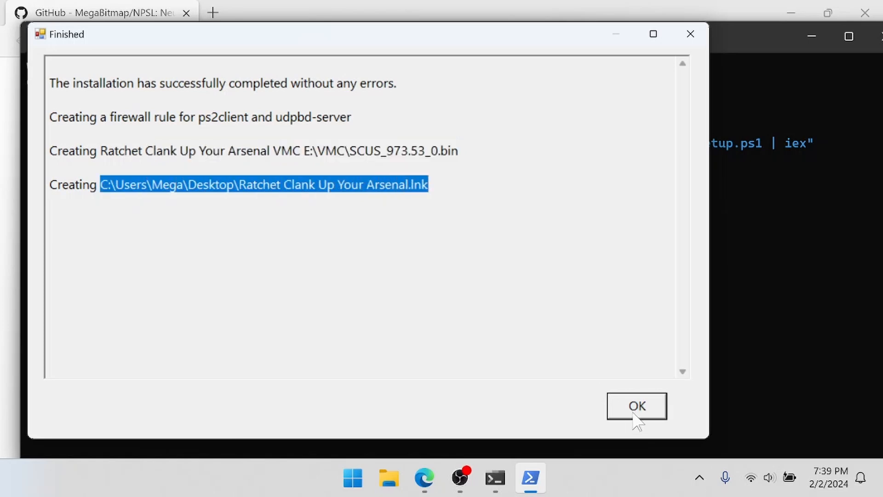
click(635, 406)
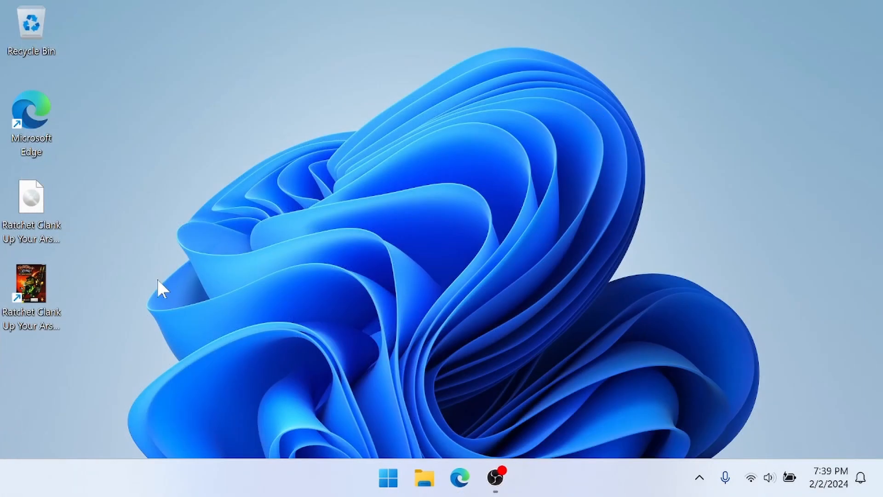
Launch the Ratchet Clank Up Your Arsenal desktop shortcut and allow udpbd-server admin changes
click(32, 284)
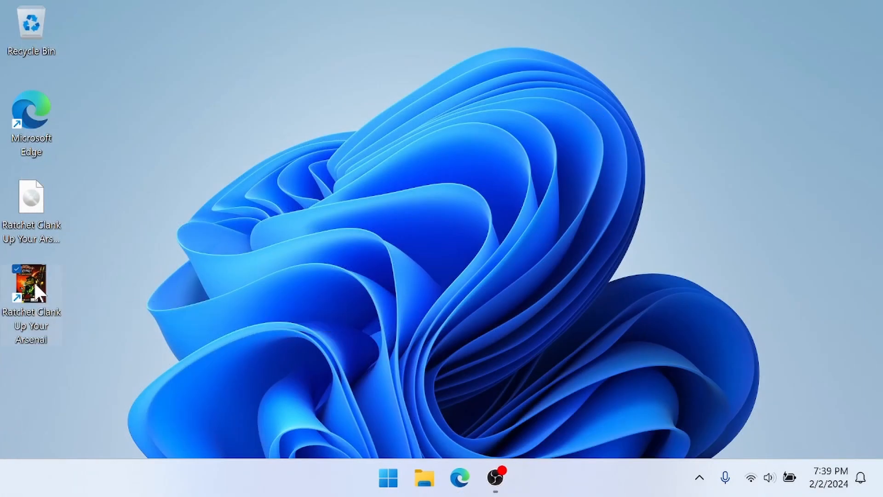
double_click(30, 285)
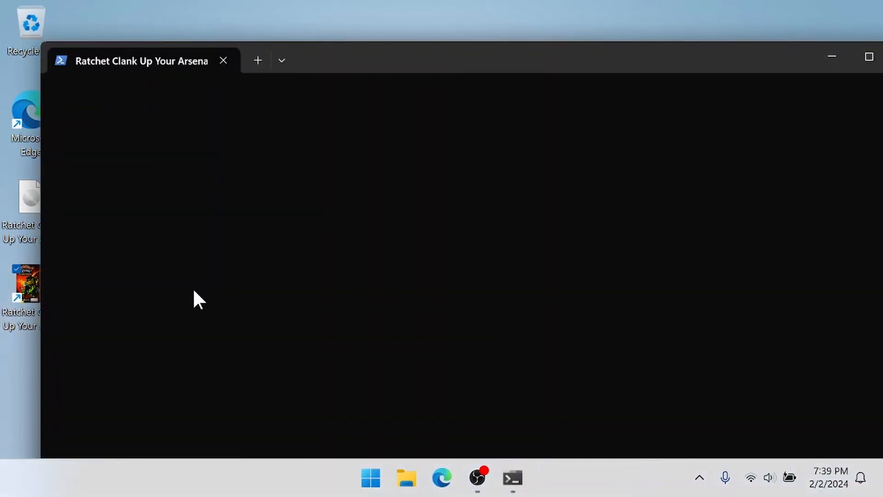
mouse_move(391, 235)
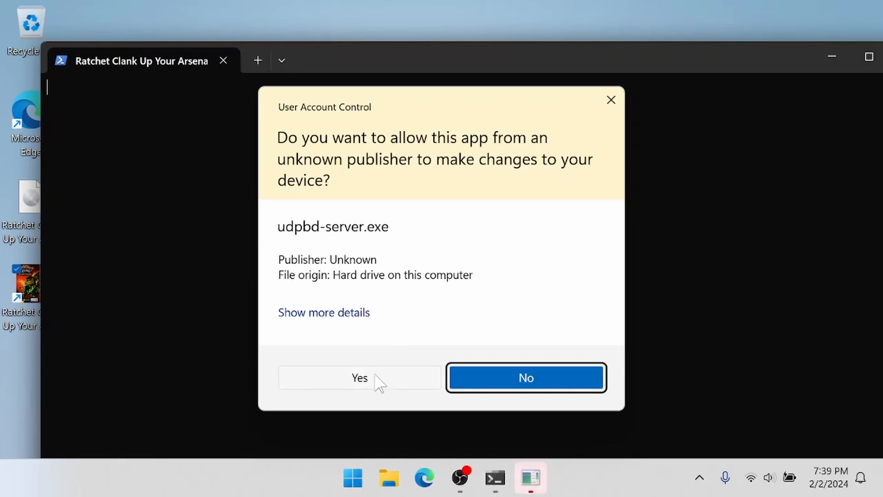
click(359, 377)
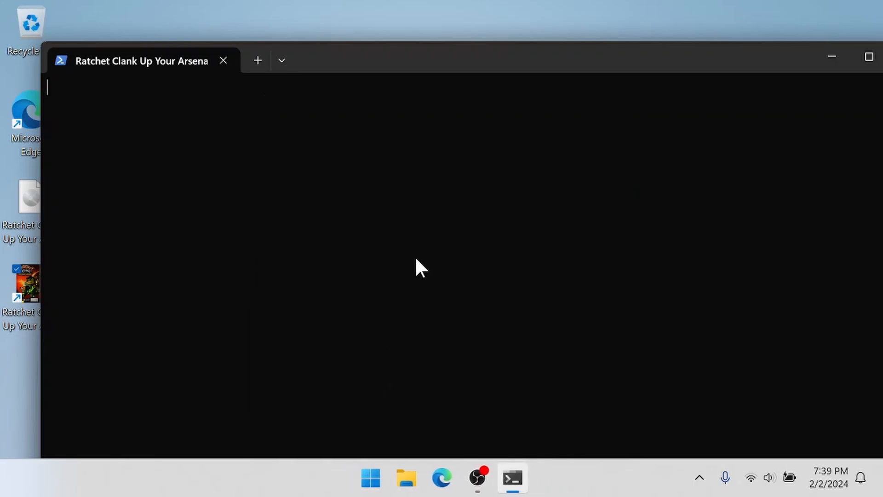